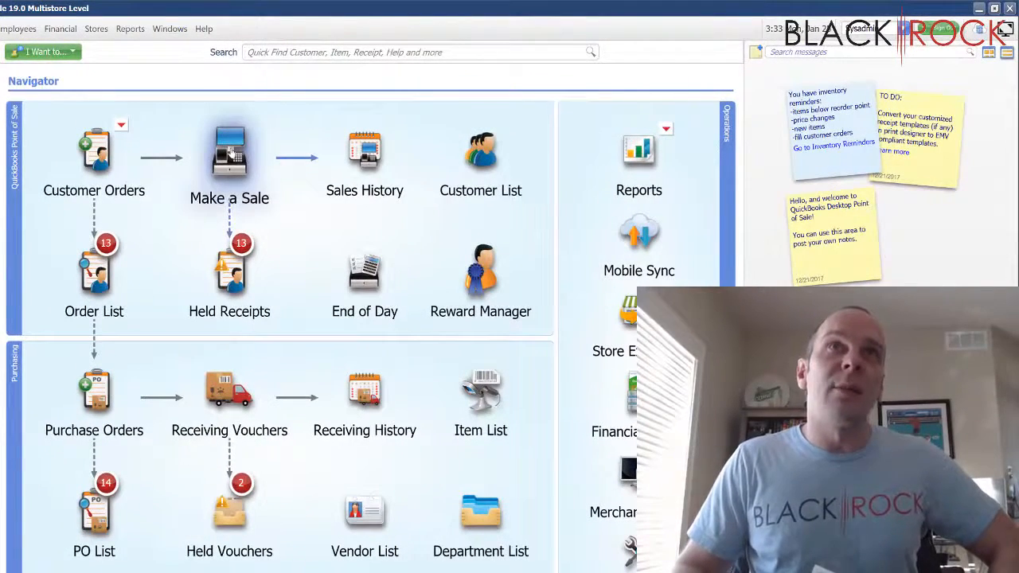
# - Start a new customer tracked as a company named St. Jude's
pyautogui.click(229, 156)
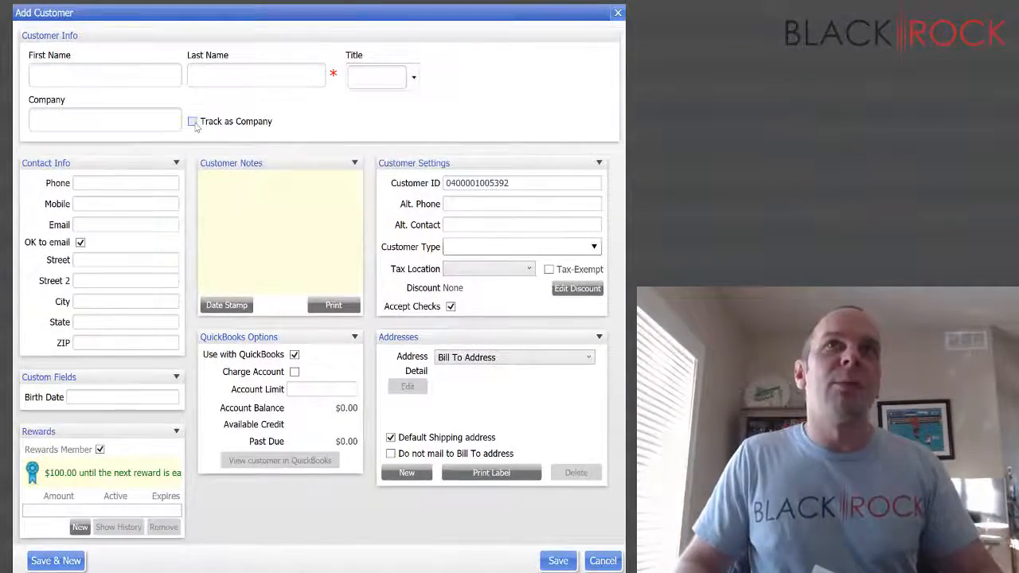
pyautogui.click(191, 121)
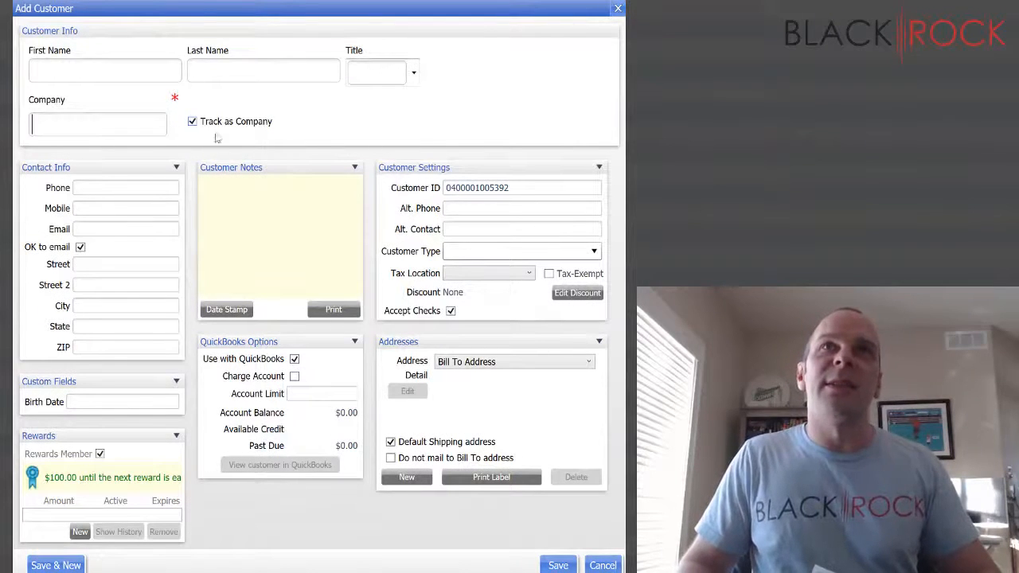
pyautogui.write("St. Jude's")
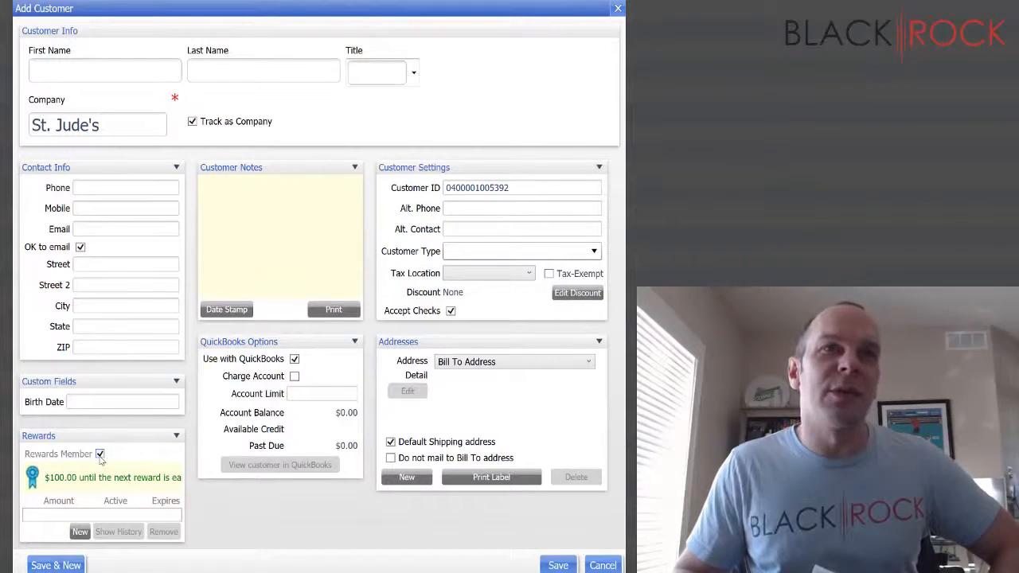
# - Make St. Jude's tax-exempt with no rewards membership and save the record
pyautogui.click(98, 454)
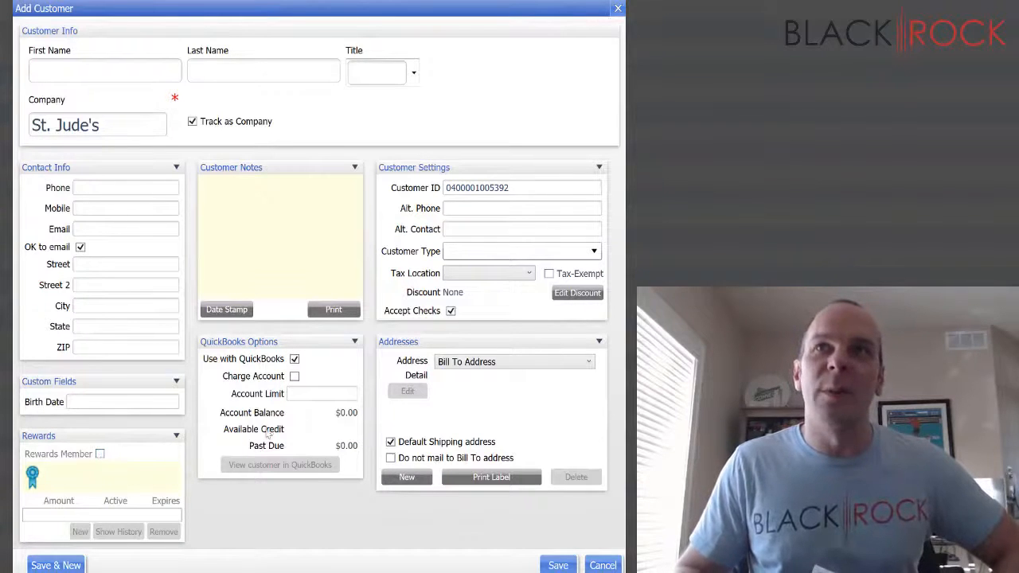
pyautogui.click(548, 274)
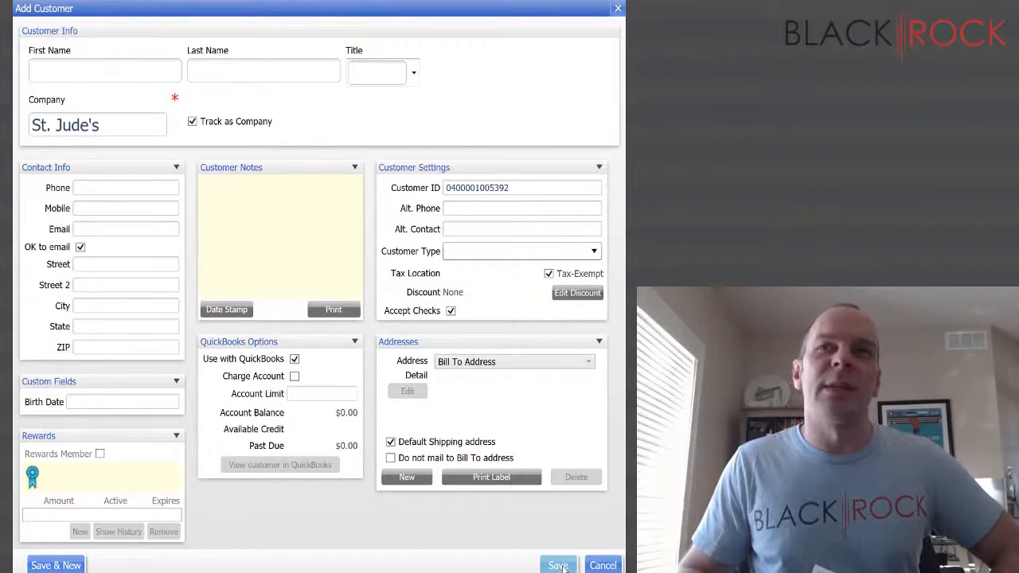
pyautogui.click(558, 566)
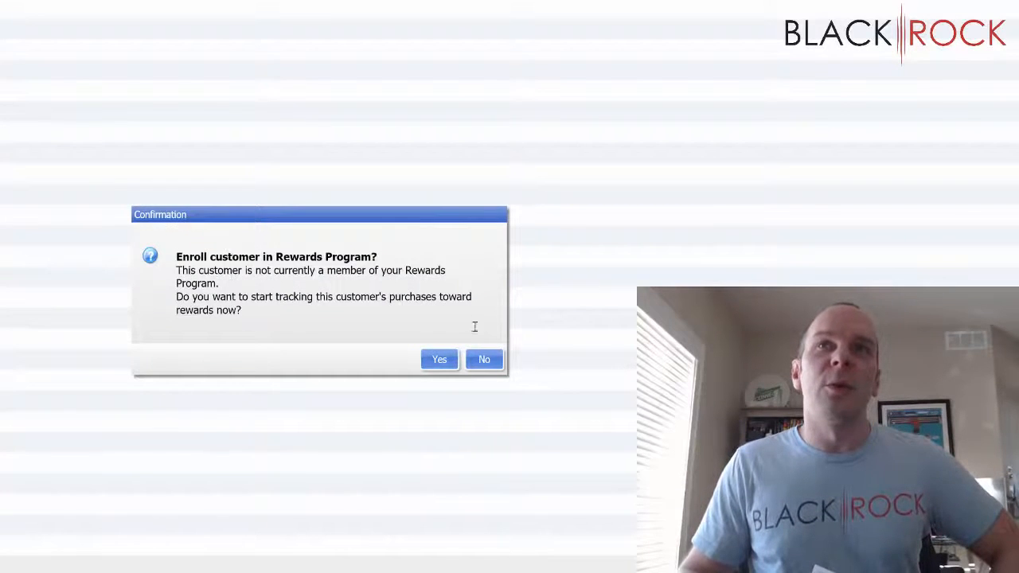
# - Decline rewards enrollment and put 10 Info Security Shirts on the receipt, dismissing the zero-price notice
pyautogui.click(484, 360)
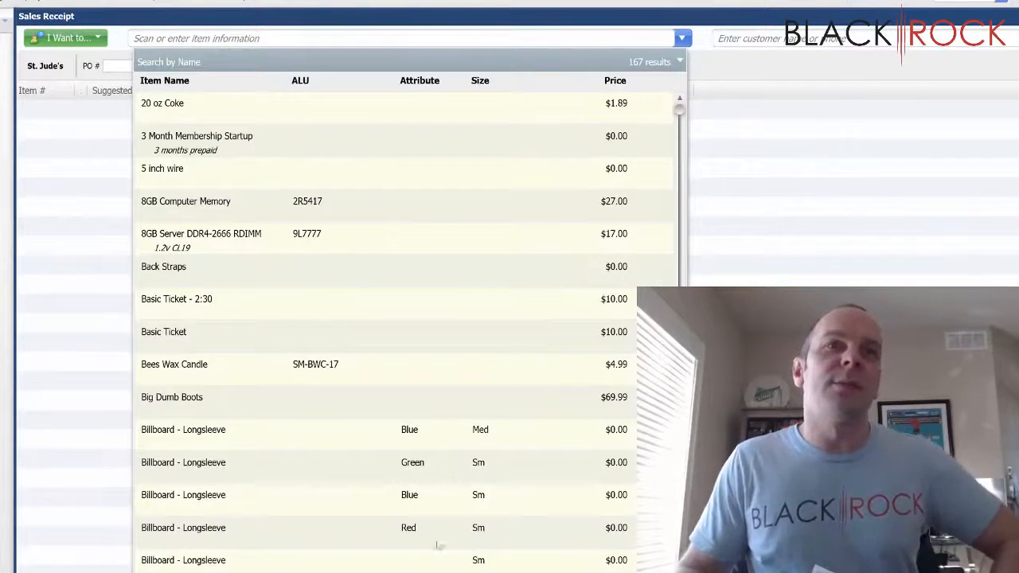
pyautogui.scroll(-3)
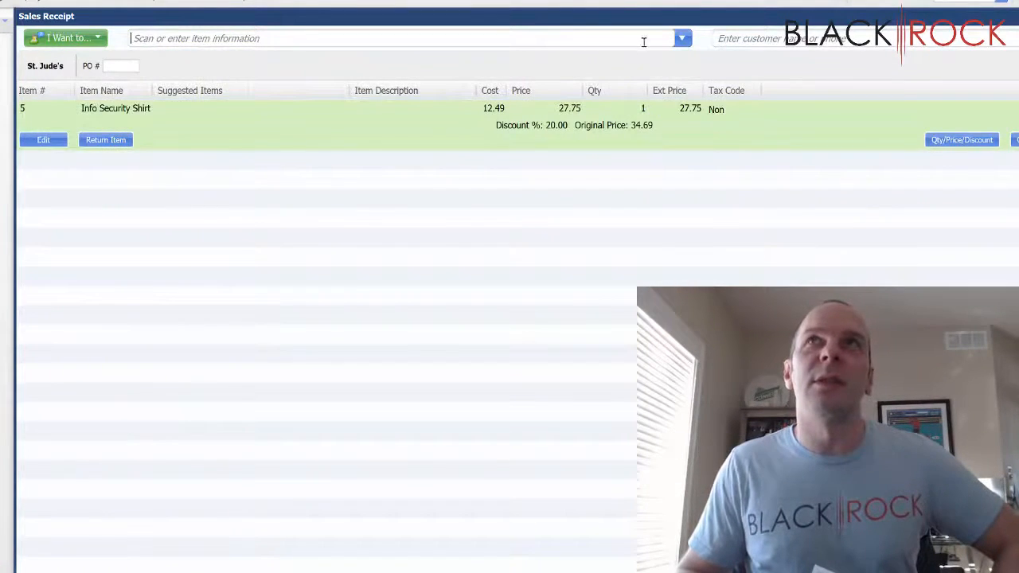
pyautogui.click(917, 143)
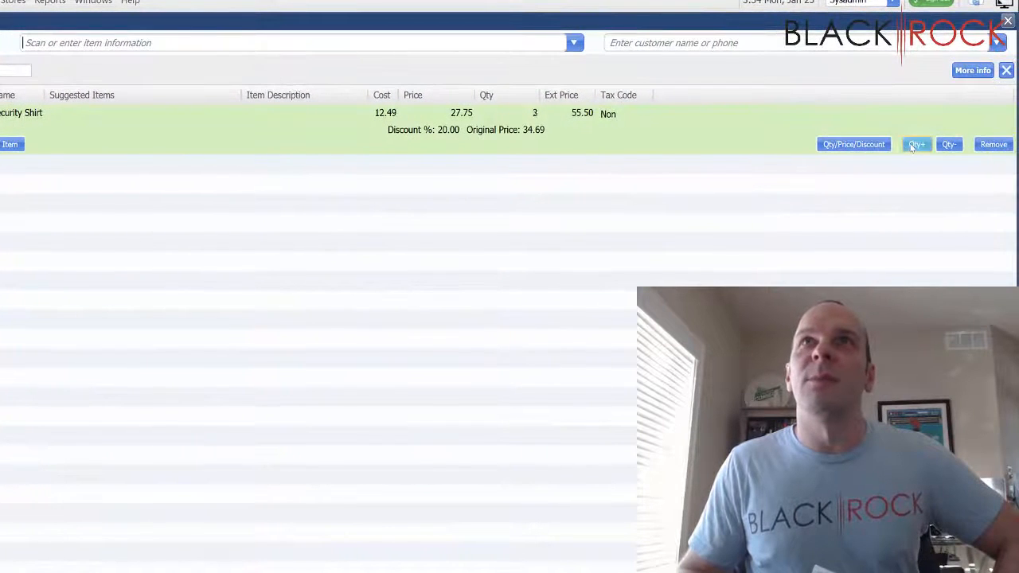
pyautogui.click(918, 143)
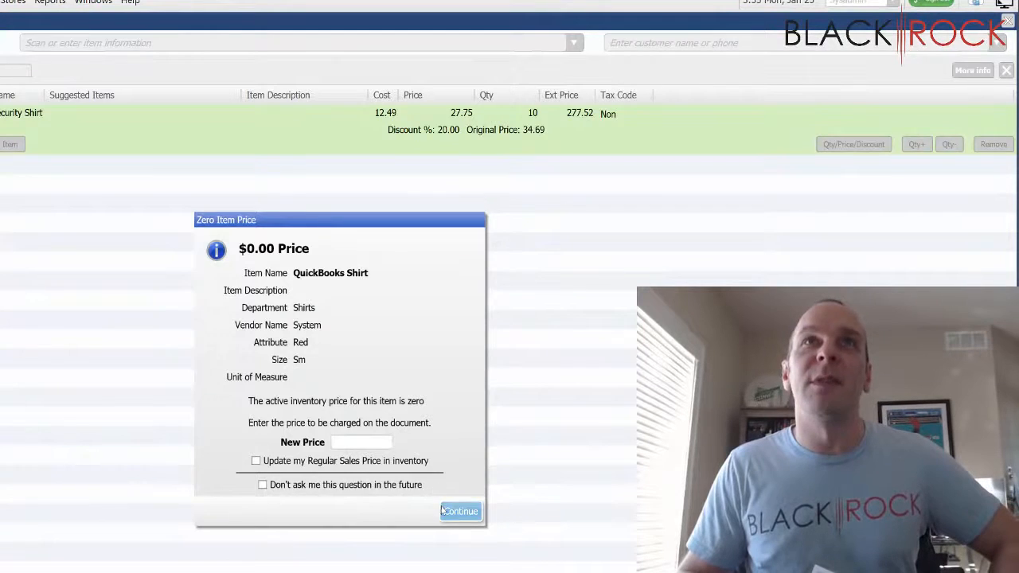
pyautogui.click(458, 512)
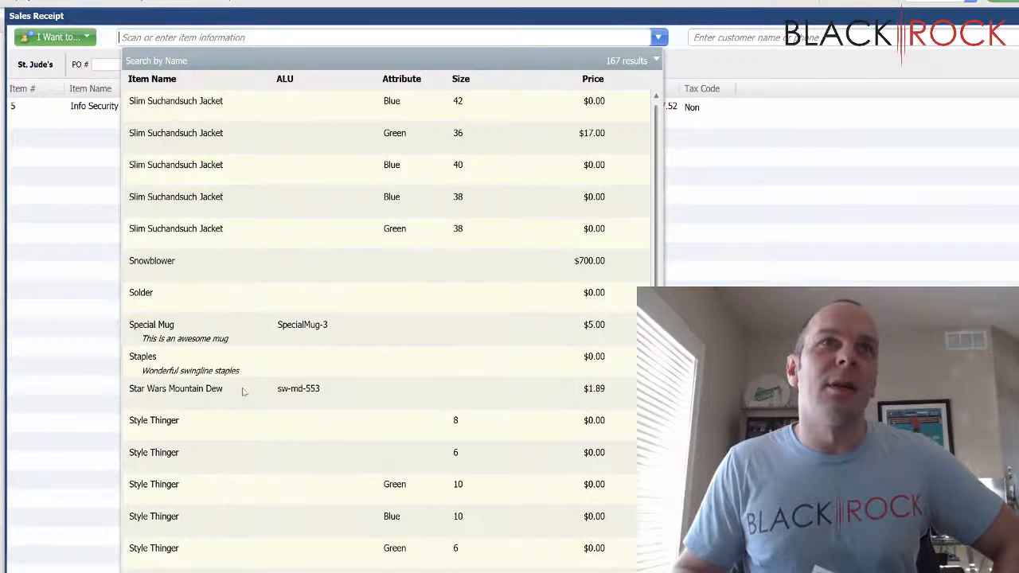
# - Add Star Wars Mountain Dew and raise its quantity to 5
pyautogui.click(175, 389)
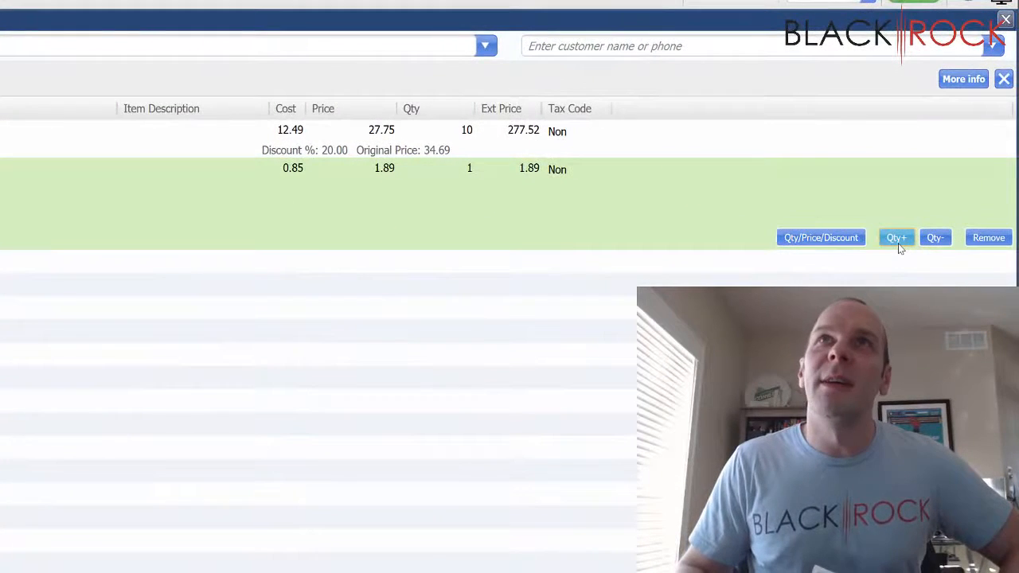
pyautogui.click(896, 237)
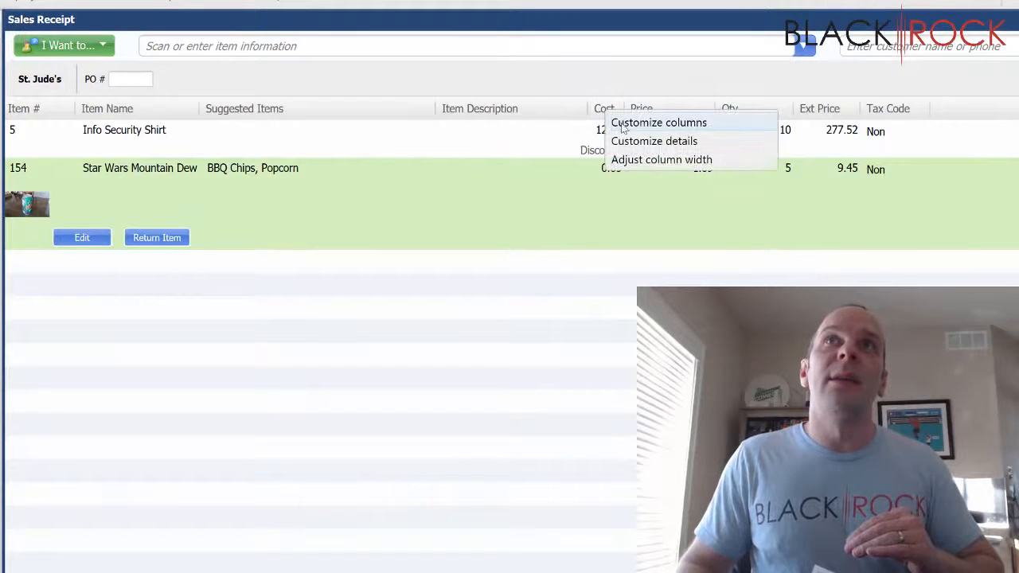
# - Toggle the receipt's Cost column off and back on via Customize columns
pyautogui.click(659, 121)
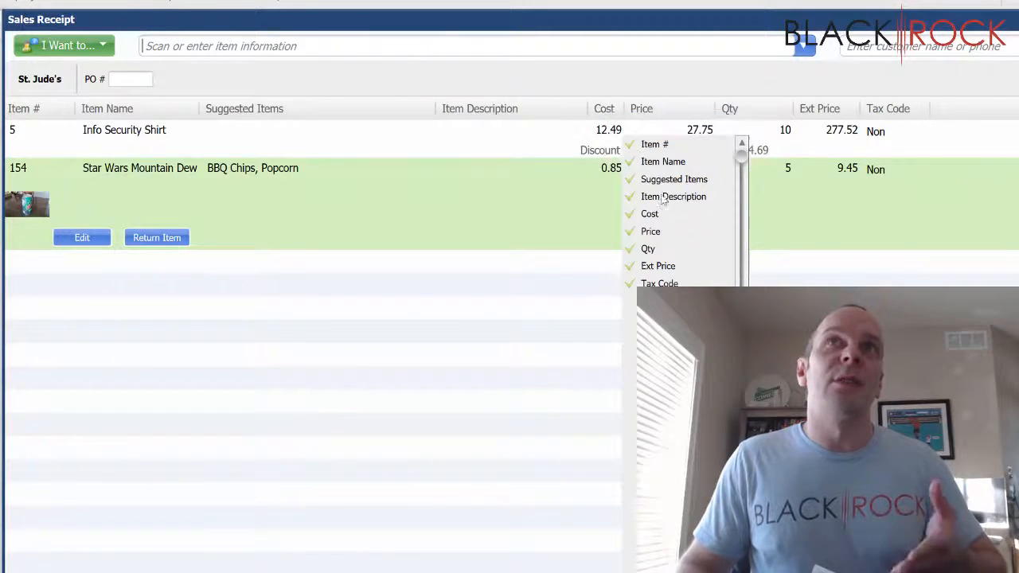
pyautogui.moveTo(677, 247)
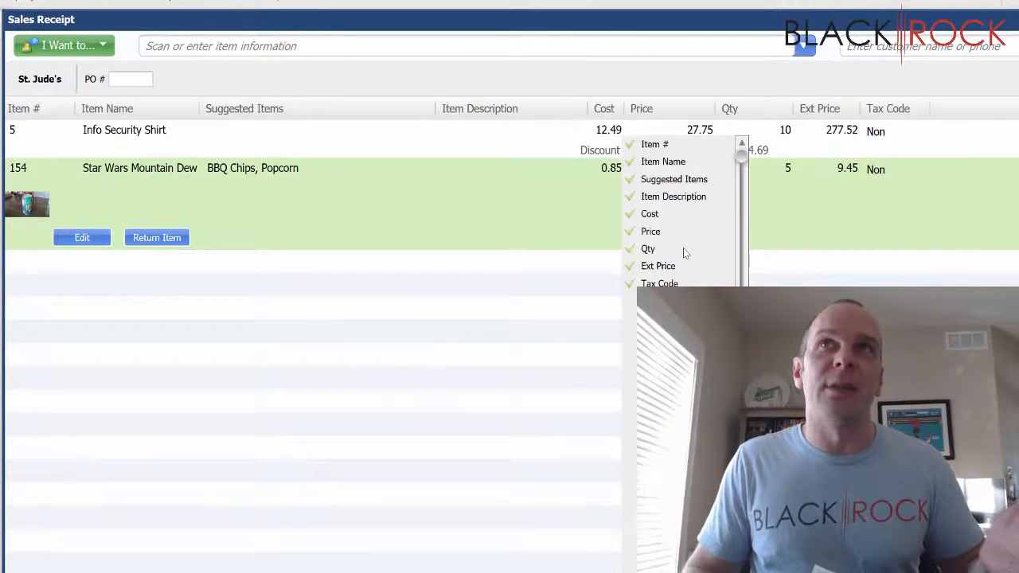
pyautogui.click(631, 214)
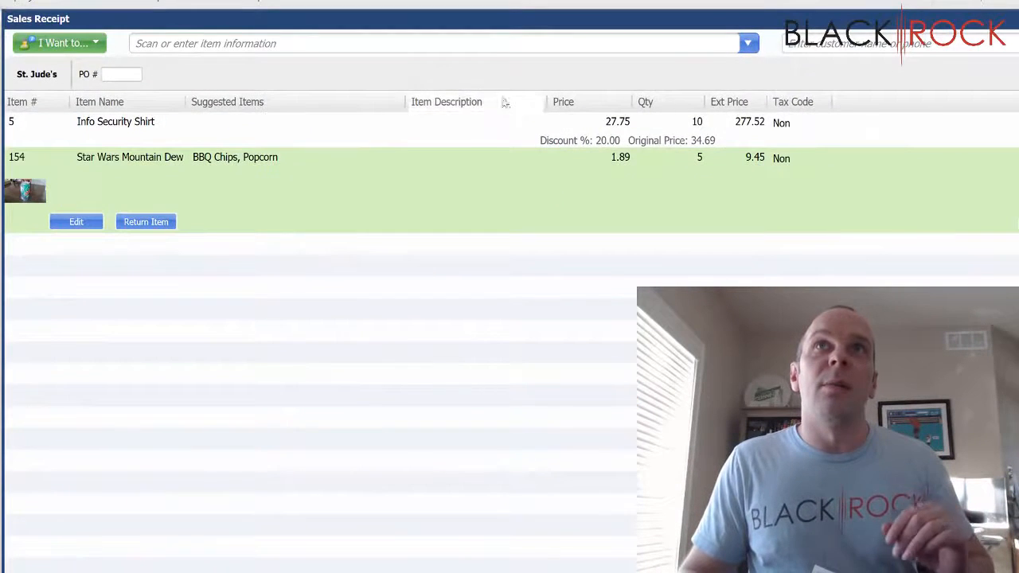
pyautogui.rightClick(506, 102)
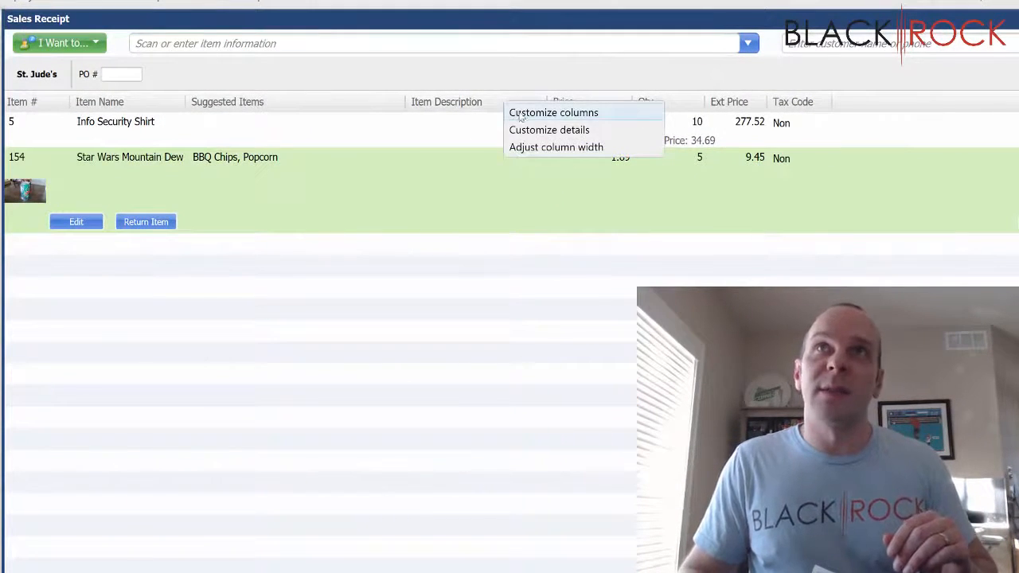
pyautogui.click(554, 111)
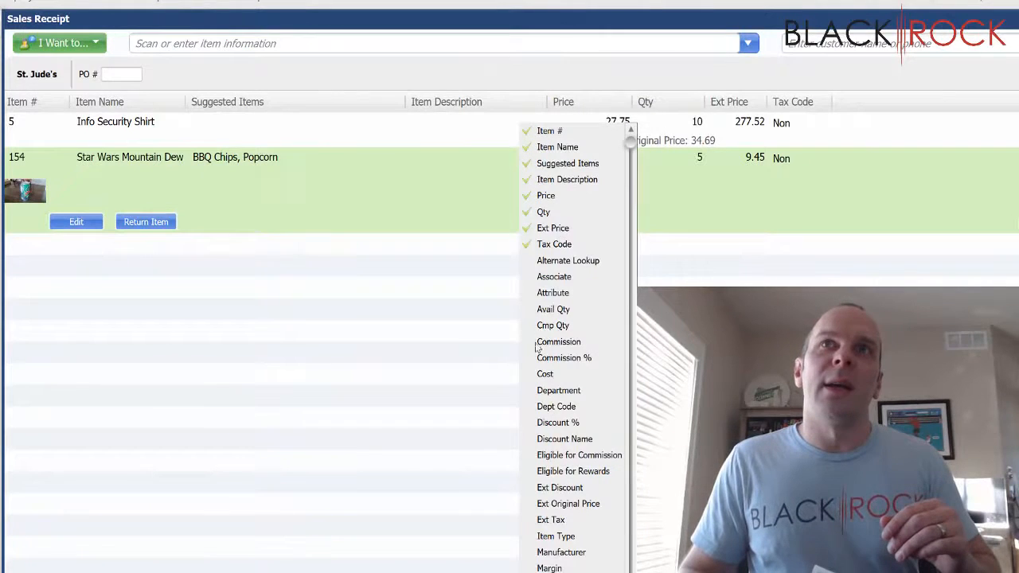
pyautogui.click(544, 372)
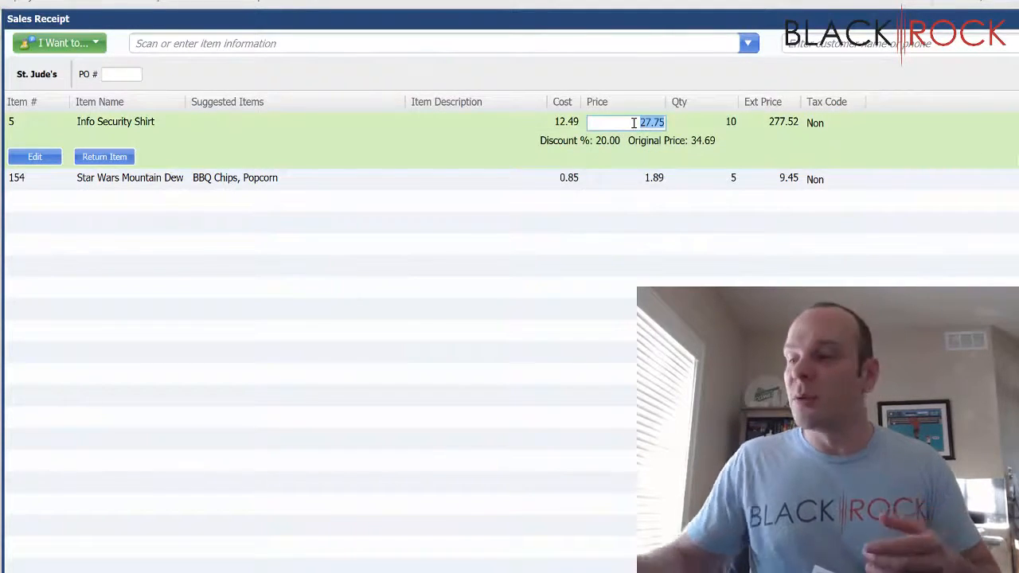
# - Reprice the Info Security Shirt to 12.49 to match its cost
pyautogui.write('12.49')
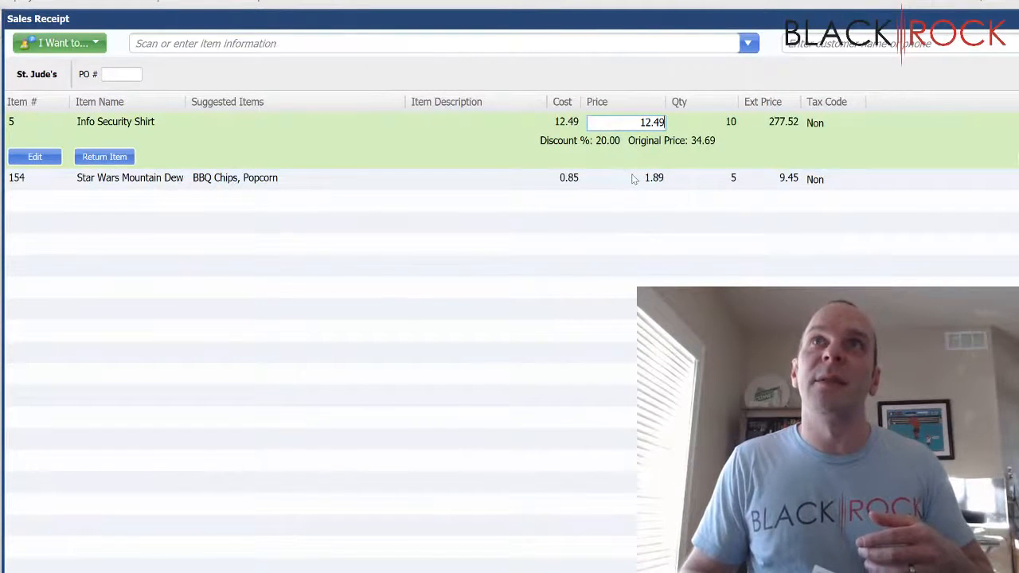
pyautogui.click(624, 158)
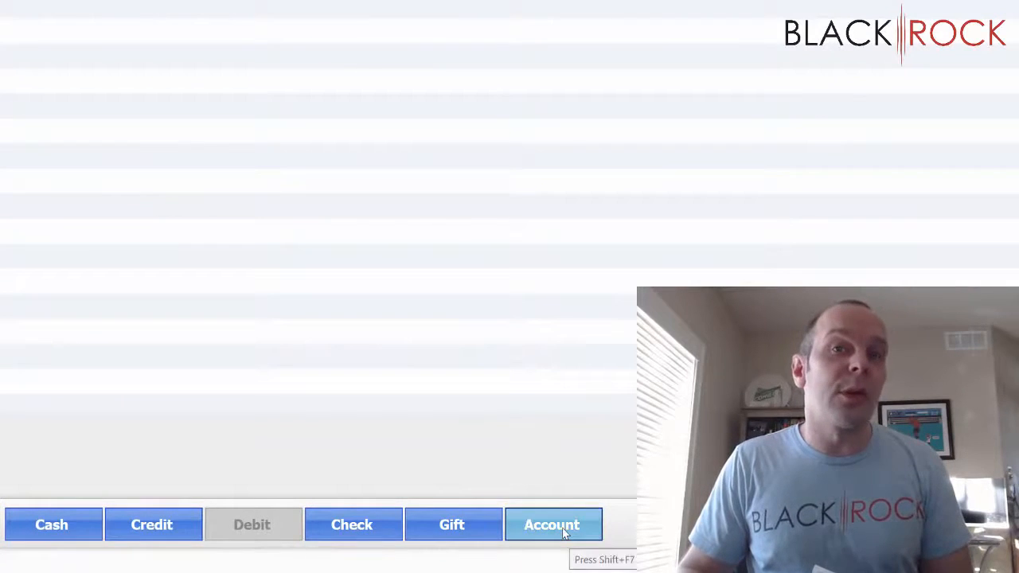
pyautogui.click(551, 524)
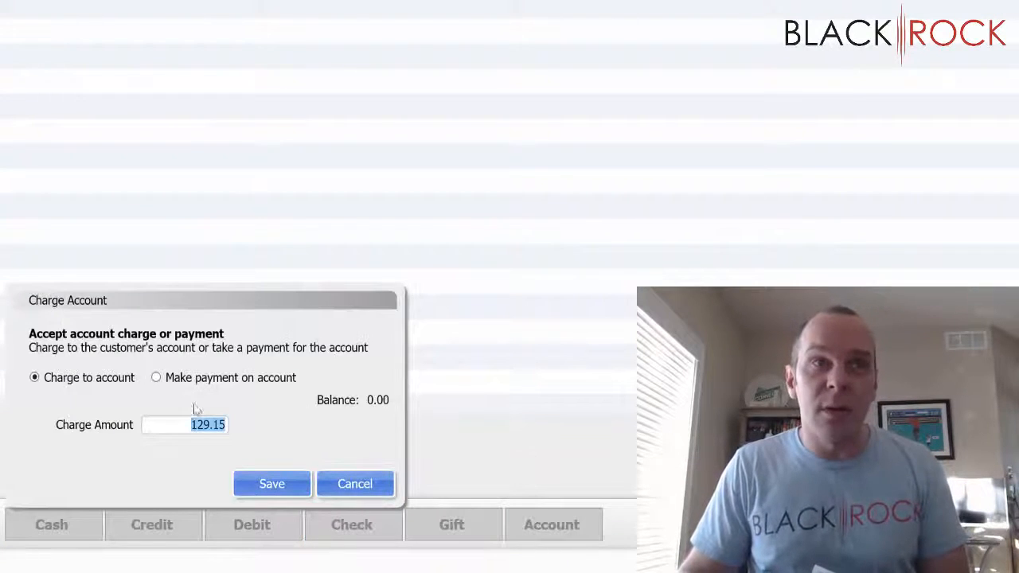
pyautogui.moveTo(252, 455)
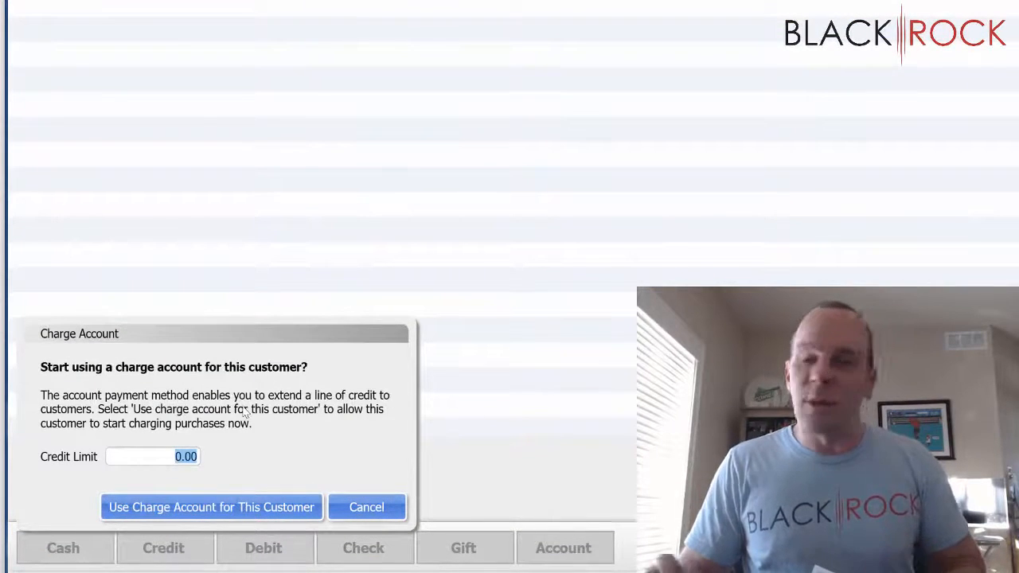
pyautogui.write('1000')
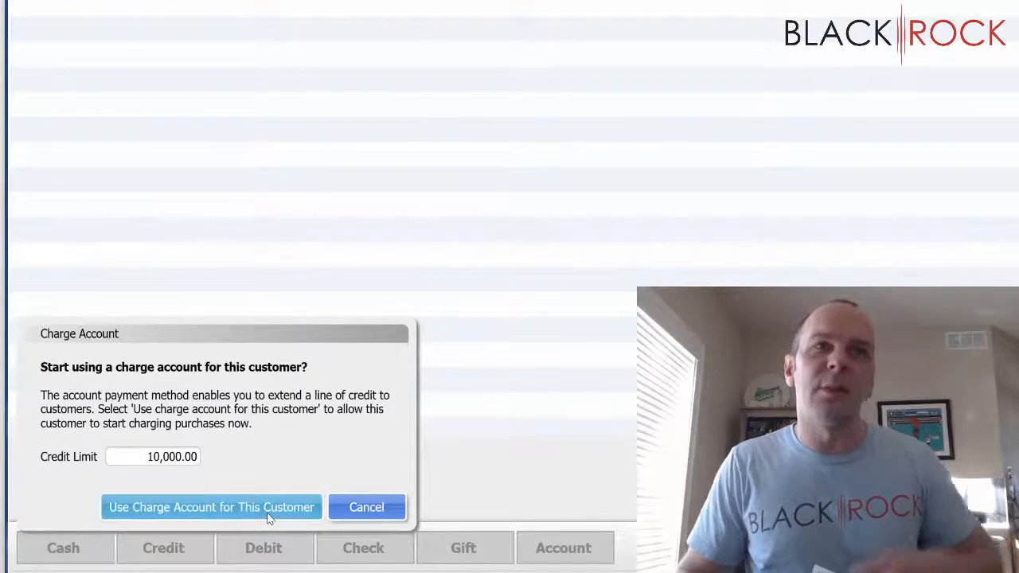
pyautogui.click(210, 506)
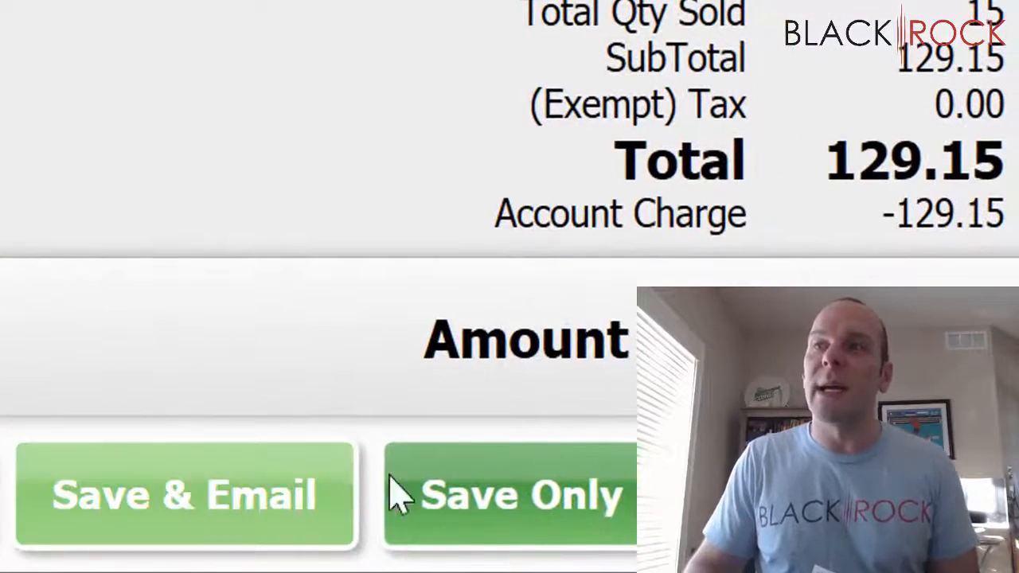
pyautogui.click(510, 493)
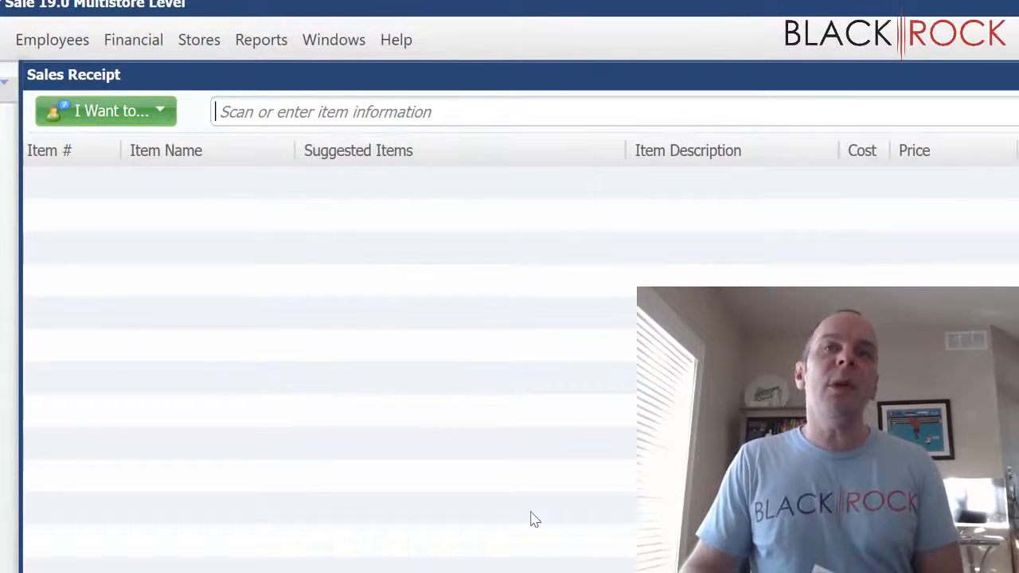
# - Run Financial > Update QuickBooks Desktop to send the sales data over
pyautogui.click(134, 38)
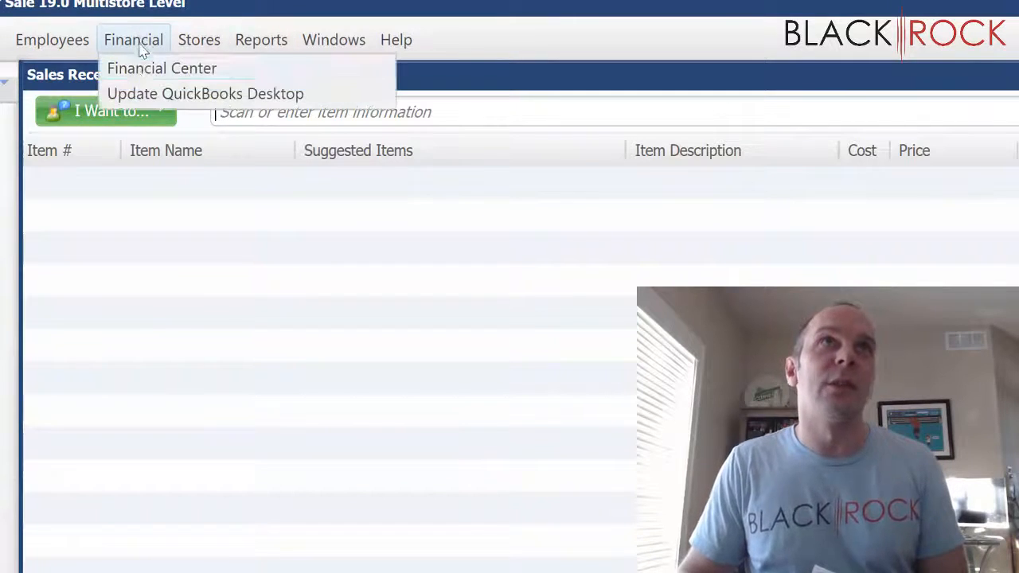
pyautogui.click(206, 92)
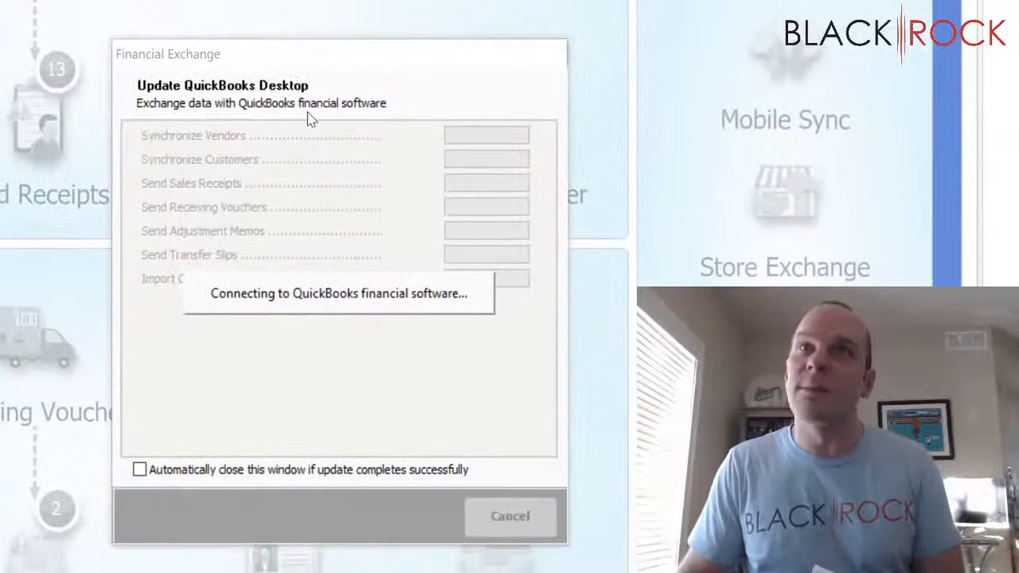
pyautogui.moveTo(319, 125)
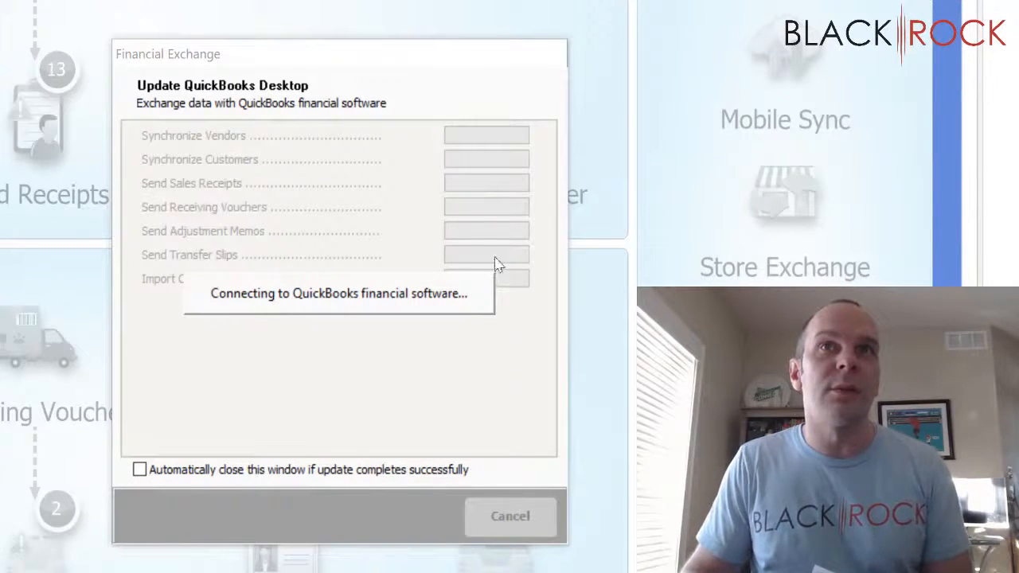
pyautogui.moveTo(523, 271)
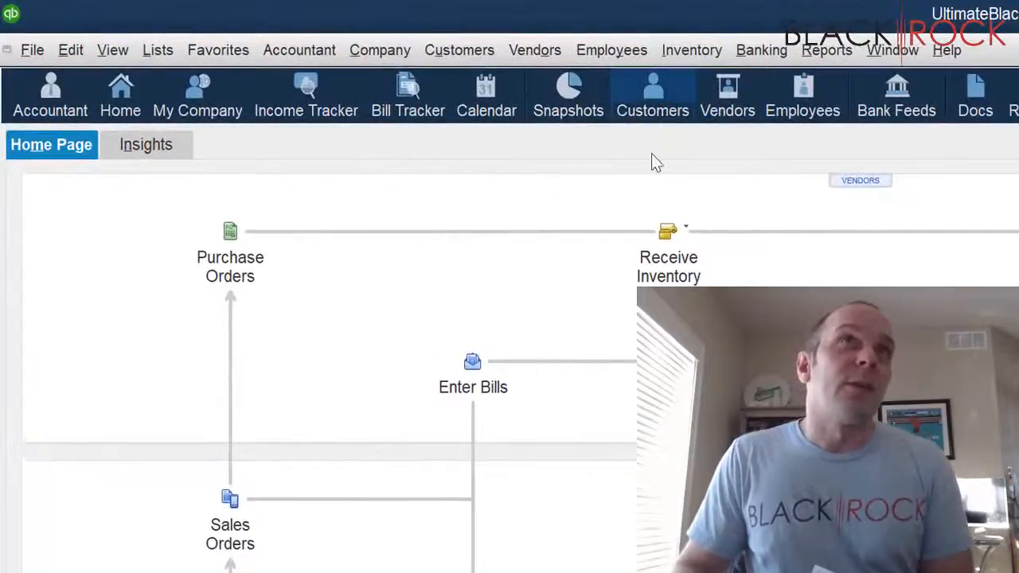
# - View St. Jude's synced 129.15 invoice in the Customer Center, then go to the chart of accounts
pyautogui.click(653, 90)
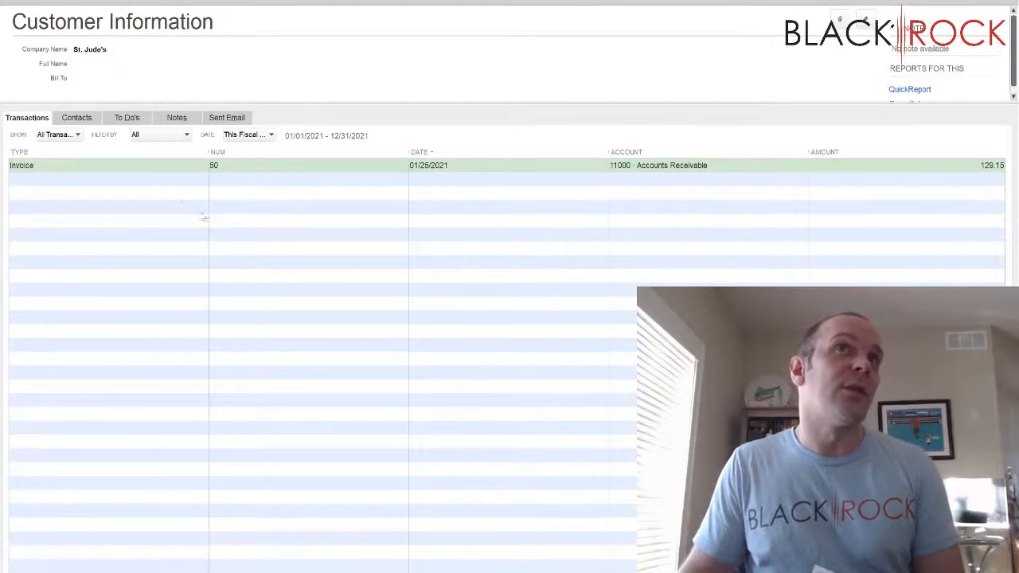
pyautogui.moveTo(184, 200)
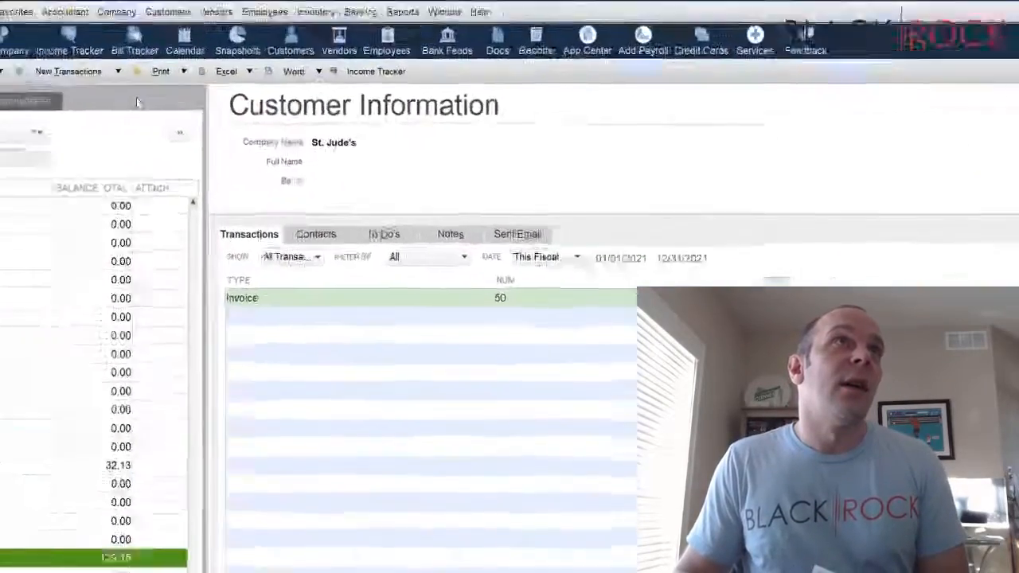
pyautogui.click(128, 71)
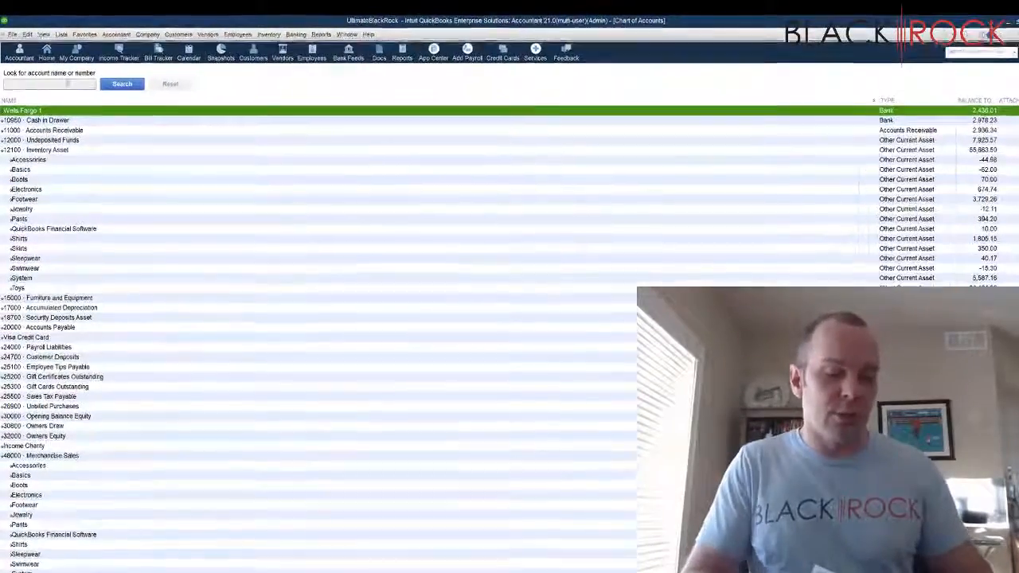
# - Search the chart of accounts for 'charit' and look at Customer Charitable Donations
pyautogui.write('charit')
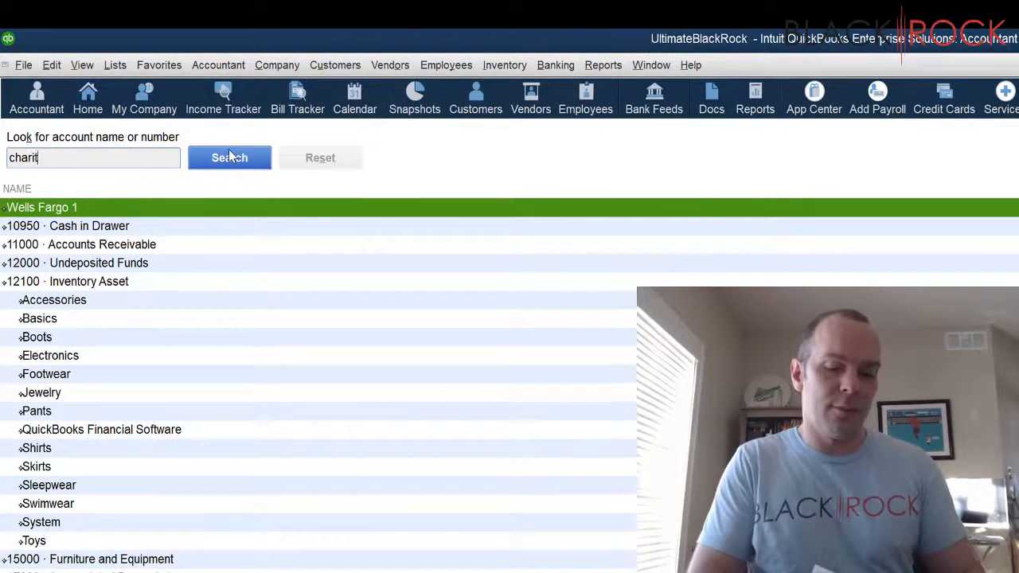
pyautogui.click(230, 158)
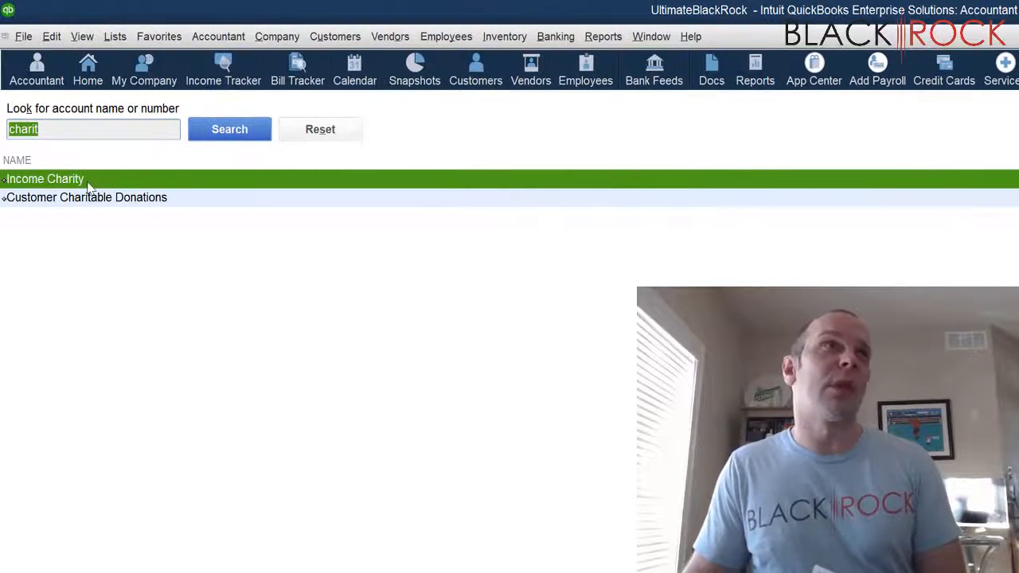
pyautogui.click(86, 198)
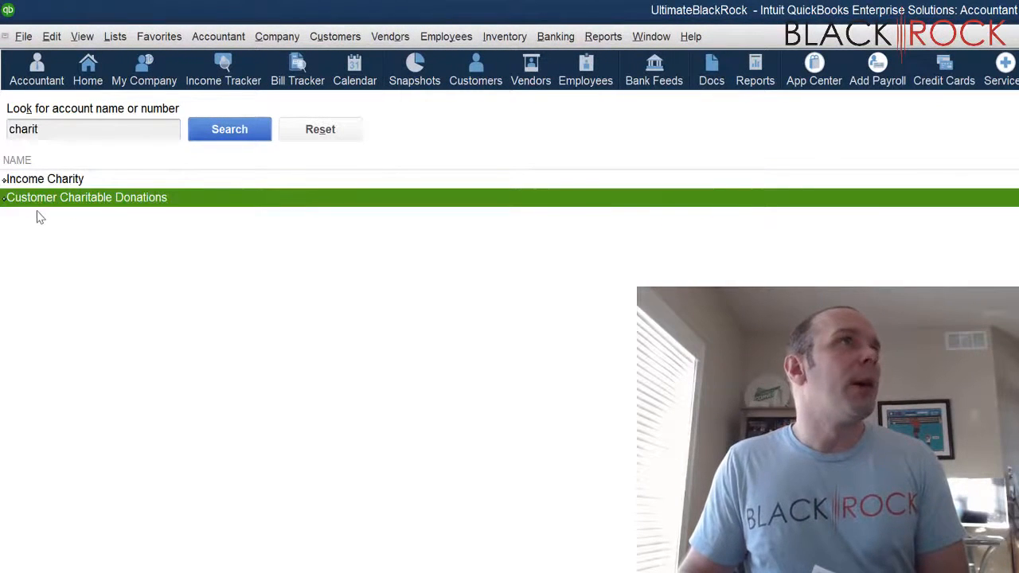
pyautogui.moveTo(134, 215)
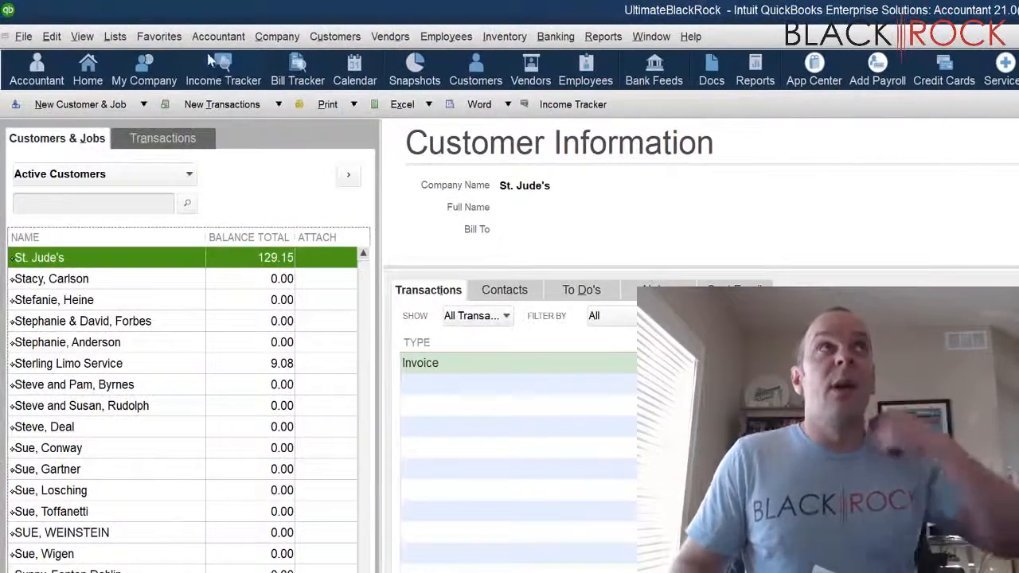
# - Go to the Item List past the Point of Sale notice and start a new item
pyautogui.click(115, 37)
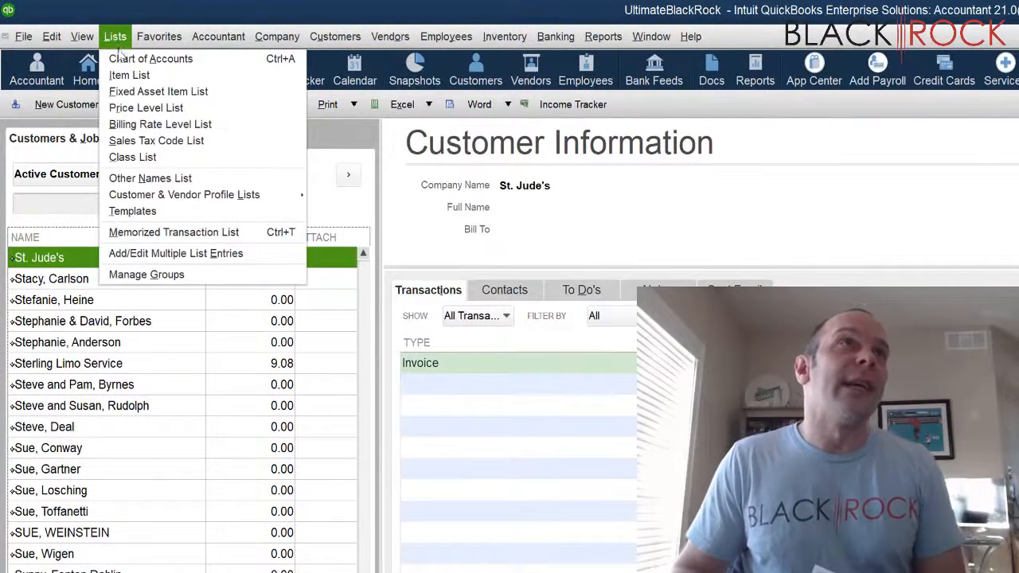
pyautogui.moveTo(129, 75)
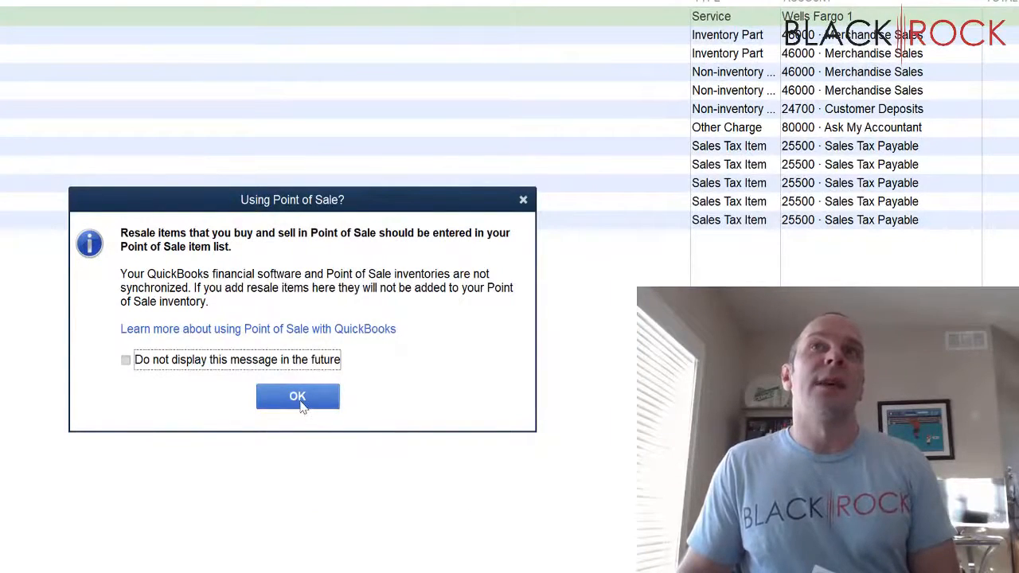
pyautogui.click(296, 397)
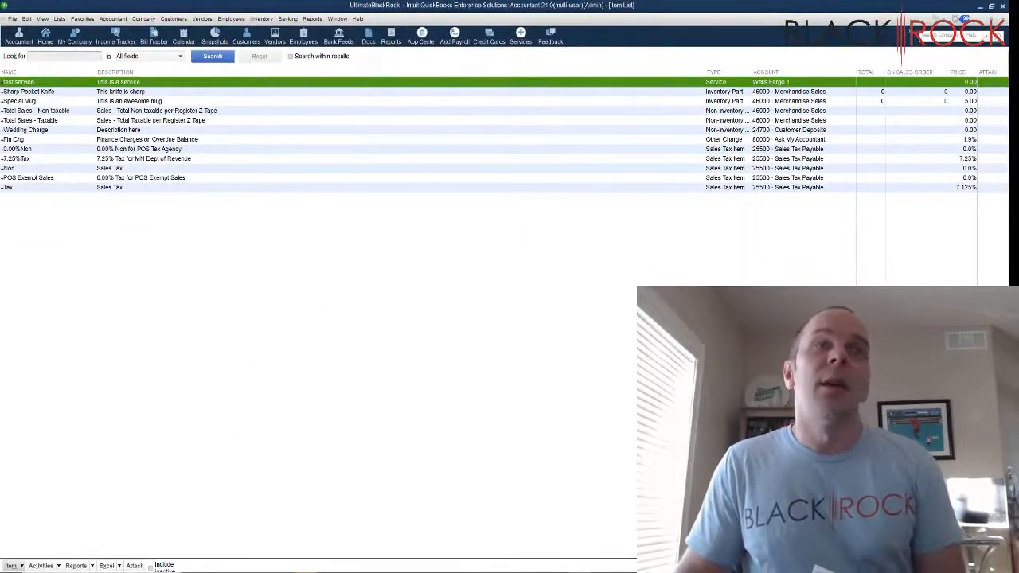
pyautogui.click(13, 565)
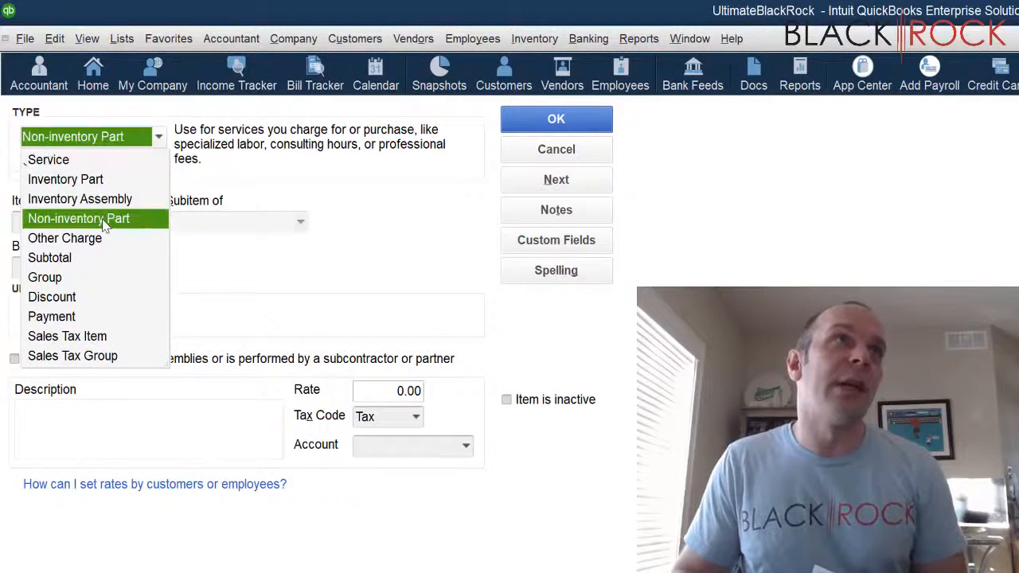
# - Define a Non-inventory Part 'Charity Expense' with Customer Charitable Donations as its expense account
pyautogui.click(80, 218)
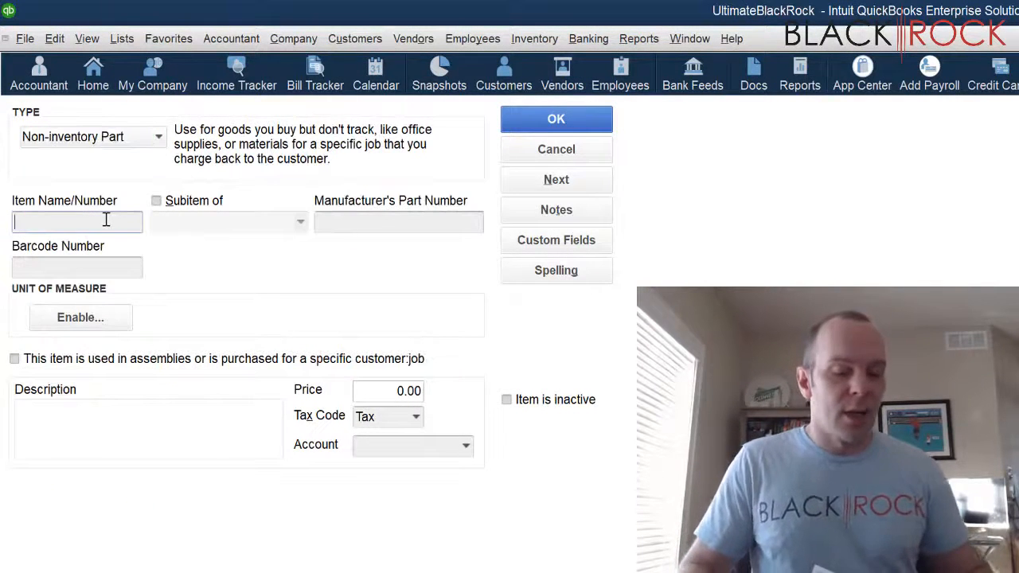
pyautogui.write('Charity Expense')
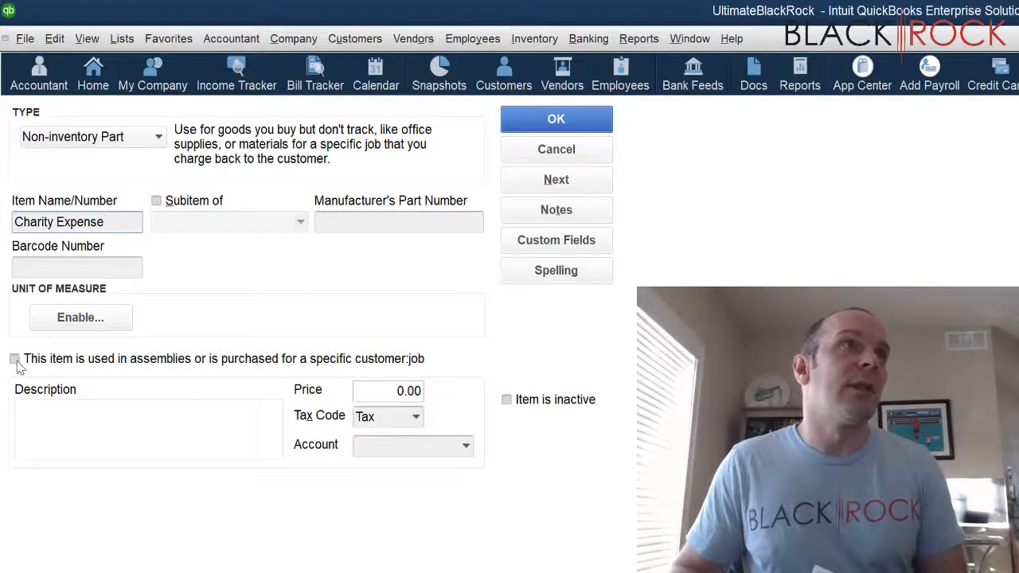
pyautogui.click(14, 358)
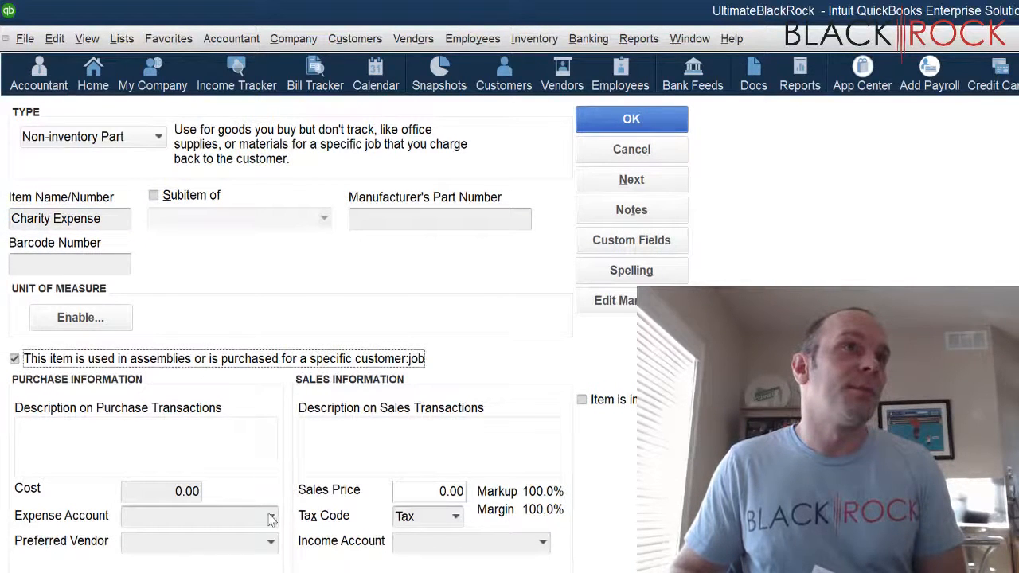
pyautogui.click(270, 516)
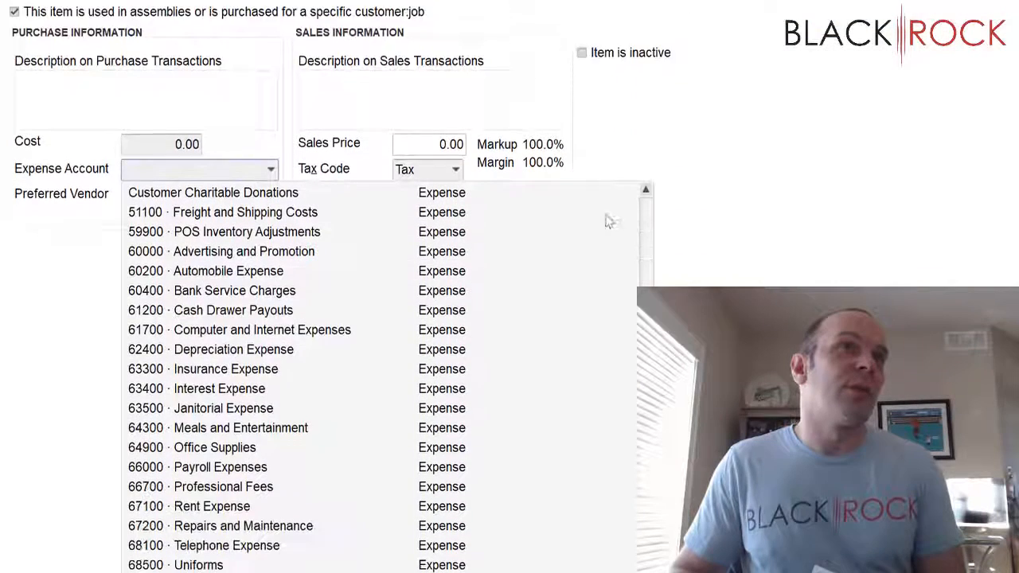
pyautogui.scroll(-3)
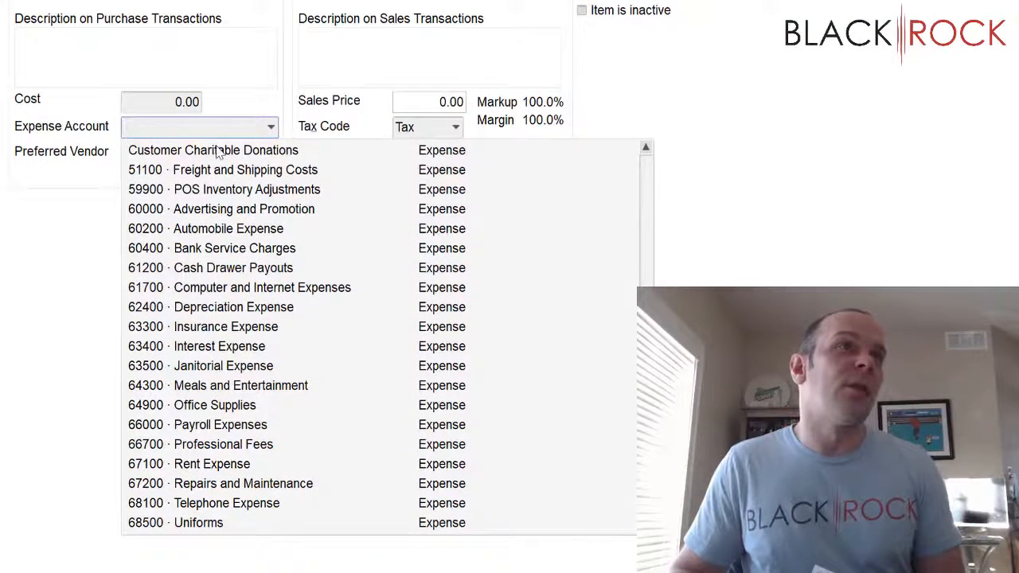
pyautogui.click(214, 150)
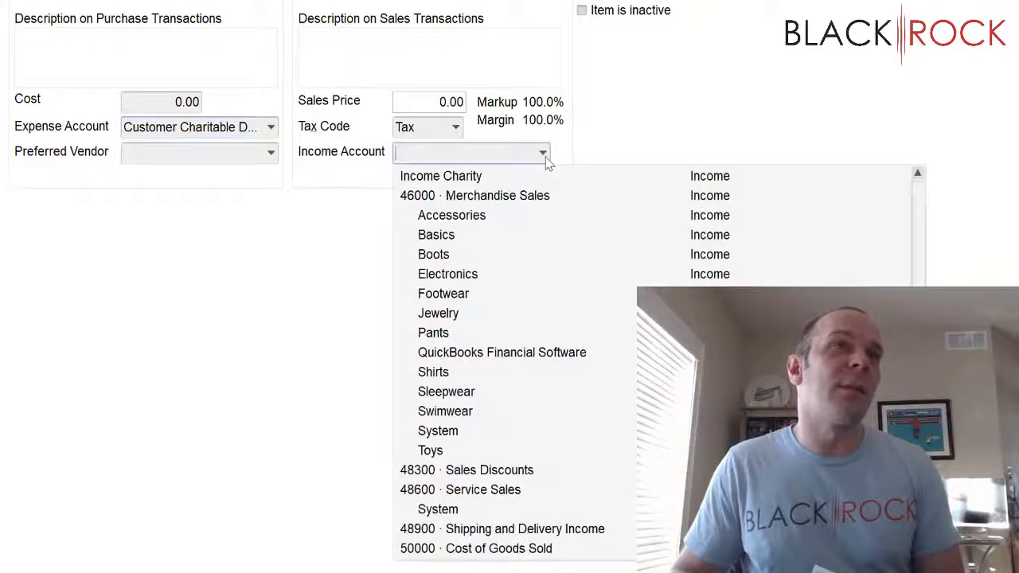
# - Set the income account and make both purchase and sales descriptions read Charity Expense
pyautogui.click(440, 175)
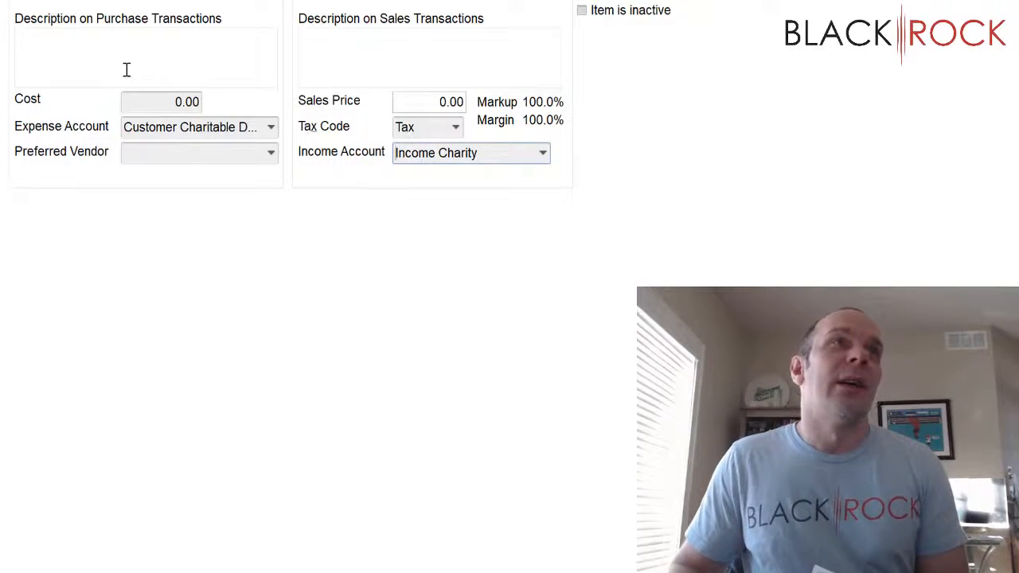
pyautogui.click(119, 60)
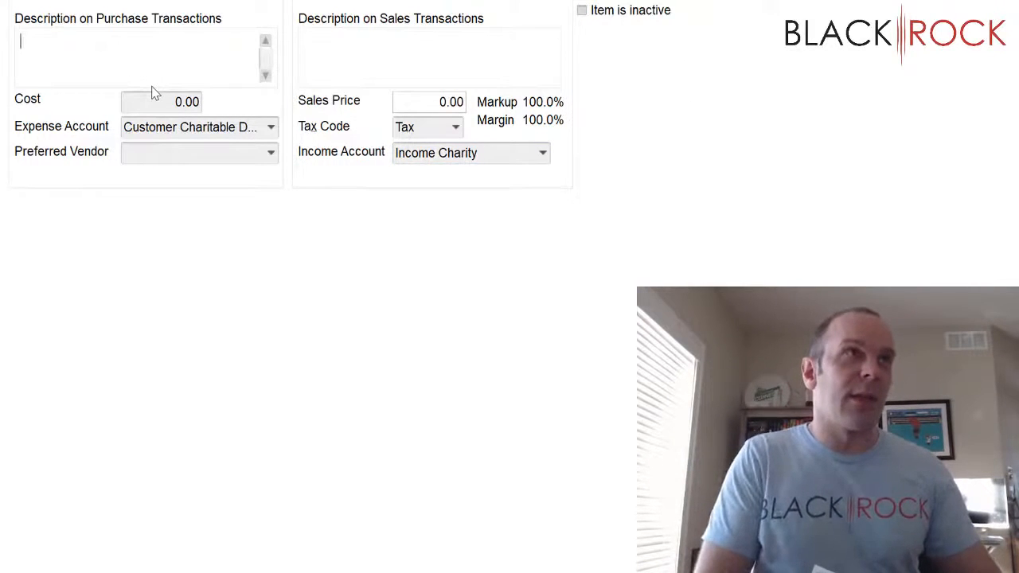
pyautogui.write('Charity Expense')
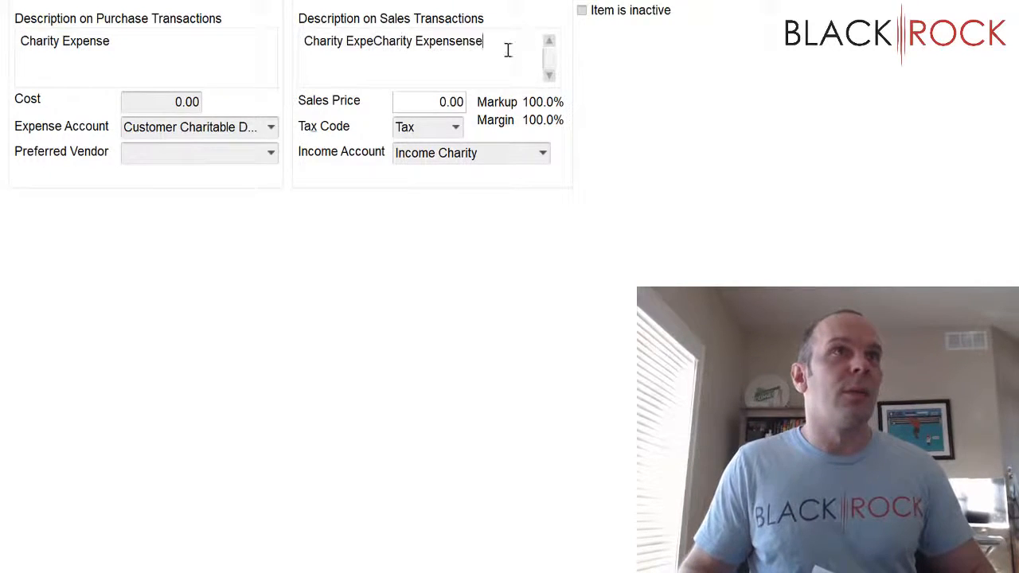
pyautogui.click(426, 41)
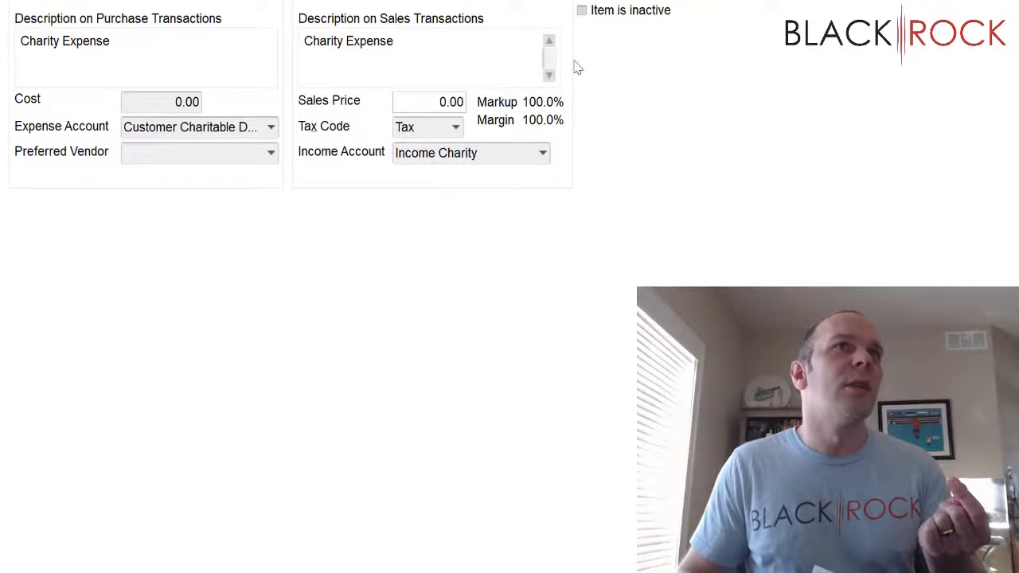
# - Make Charity Expense non-taxable and post it to Customer Charitable Donations
pyautogui.click(455, 128)
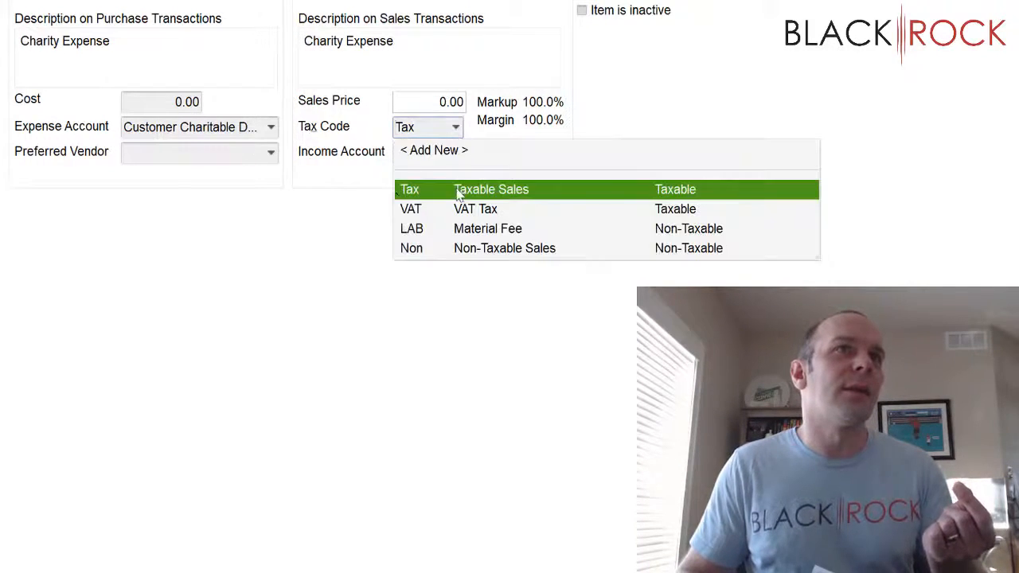
pyautogui.moveTo(503, 249)
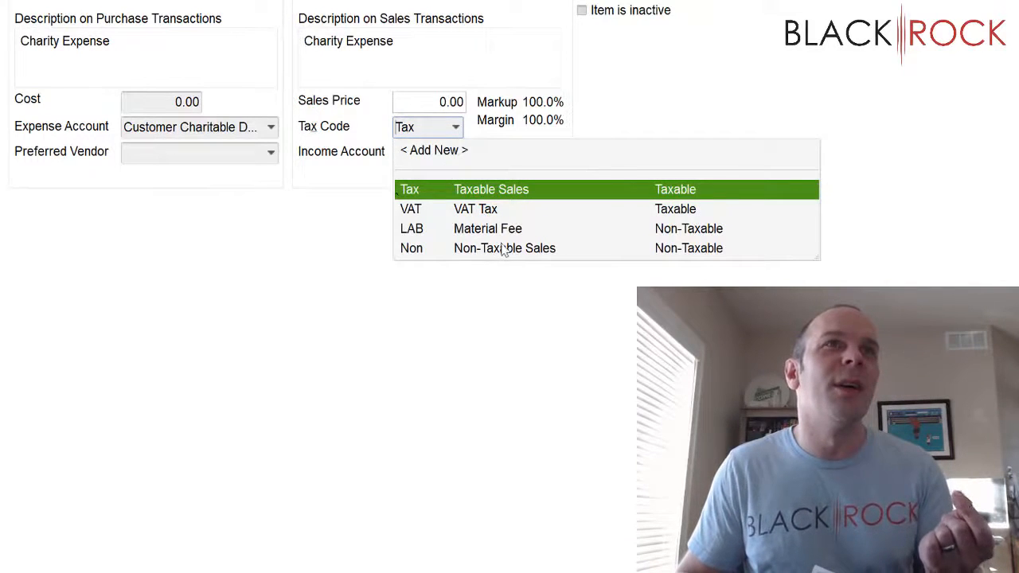
pyautogui.click(411, 248)
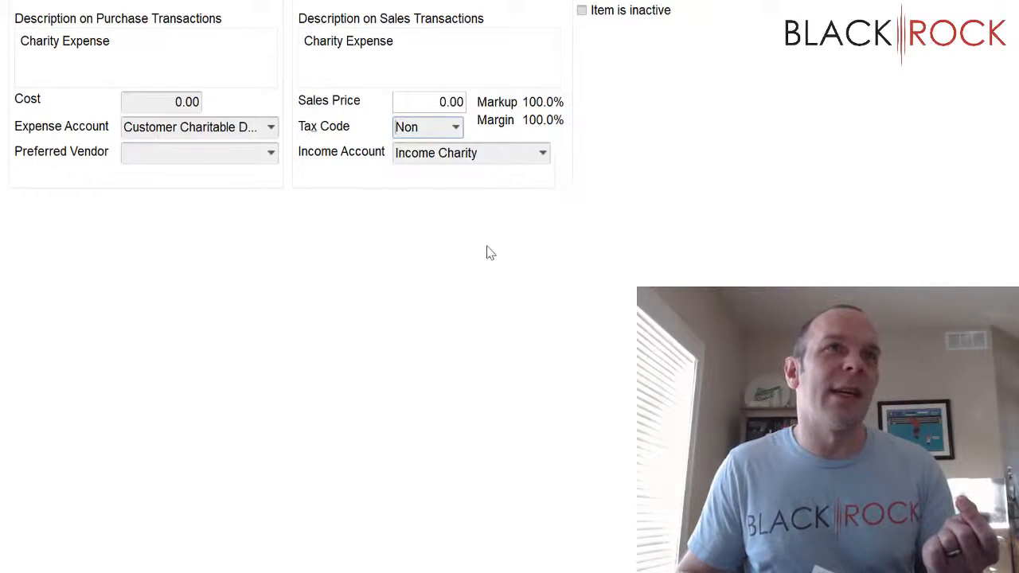
pyautogui.moveTo(681, 150)
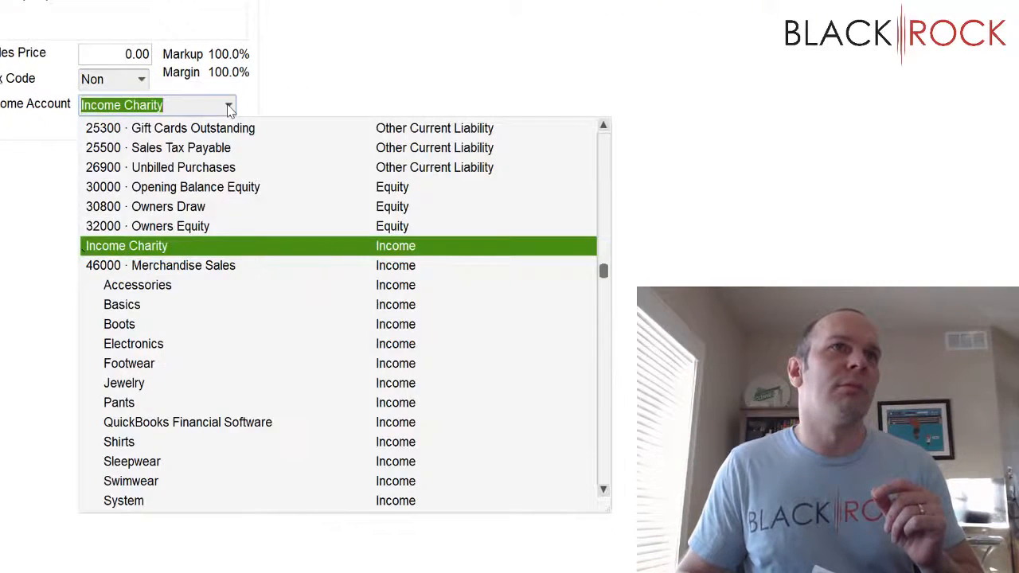
pyautogui.moveTo(274, 226)
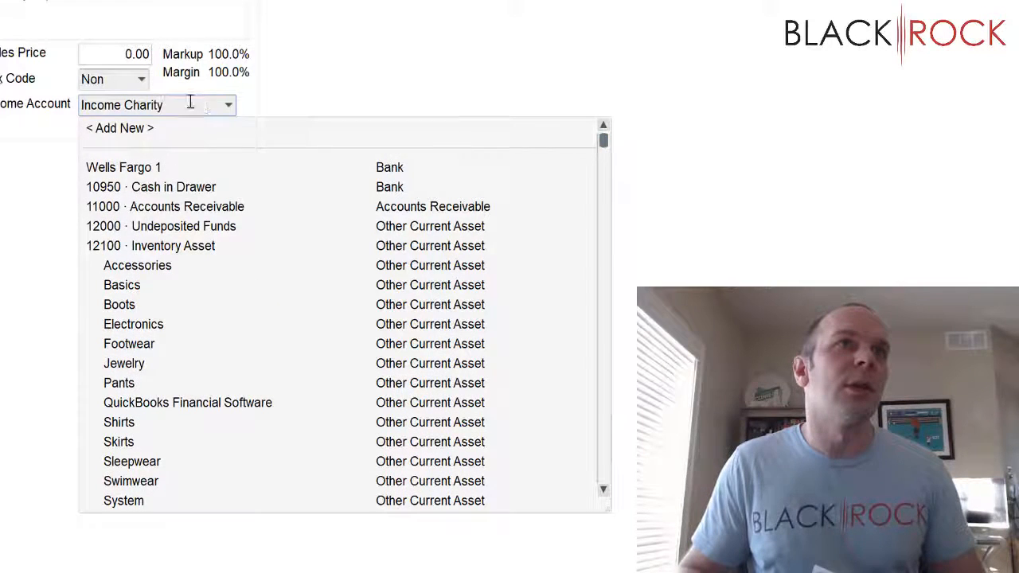
pyautogui.write('char')
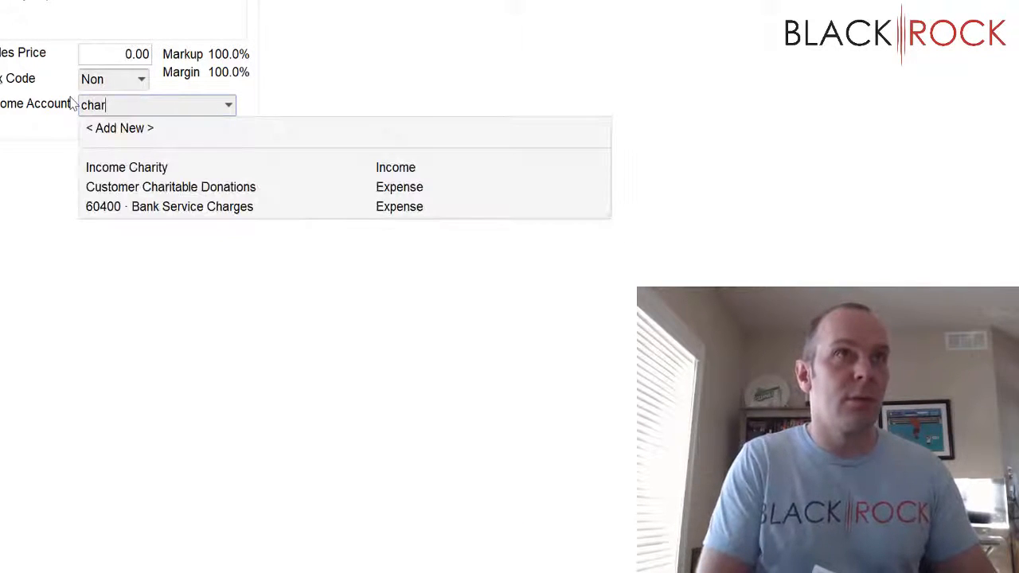
pyautogui.click(172, 186)
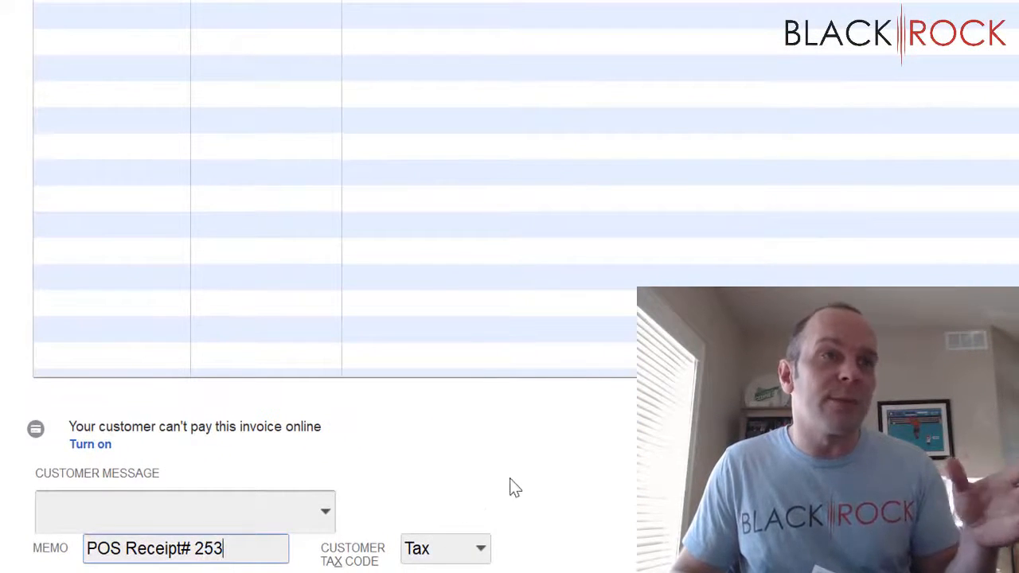
# - Add a Charity Expense line of -129.15 to invoice 50, offsetting its total
pyautogui.scroll(-3)
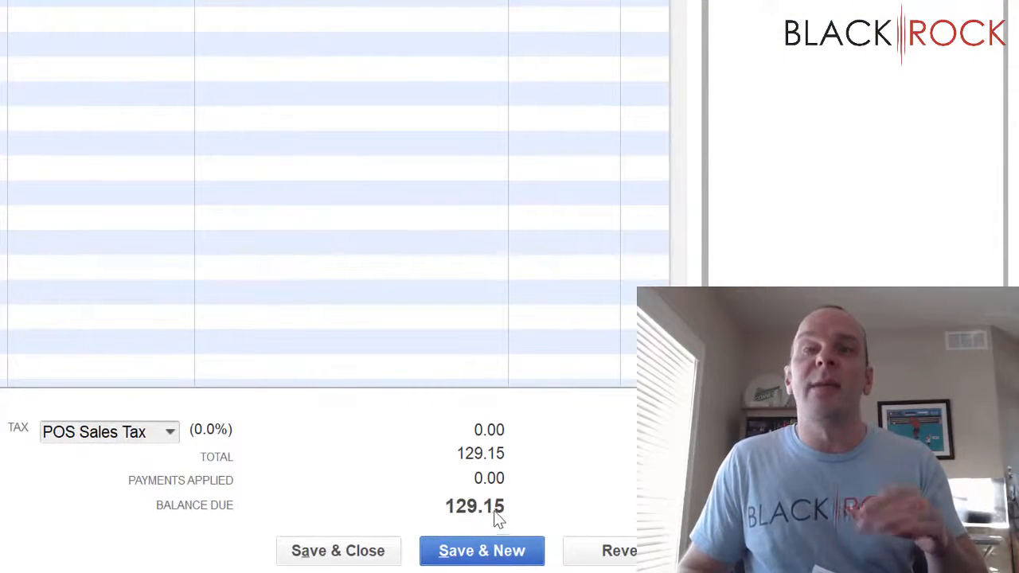
pyautogui.scroll(3)
pyautogui.write('Cha')
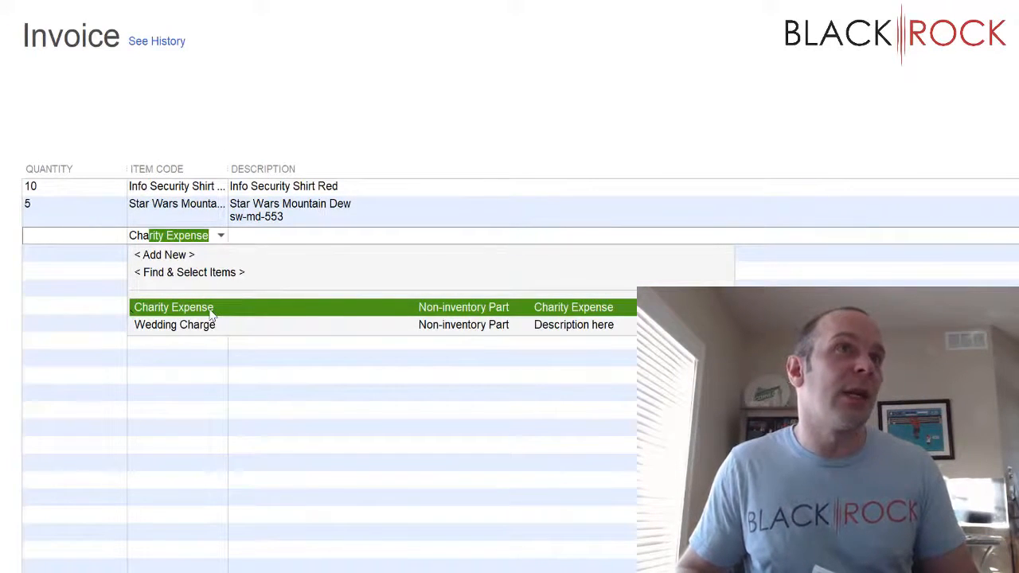
pyautogui.click(172, 308)
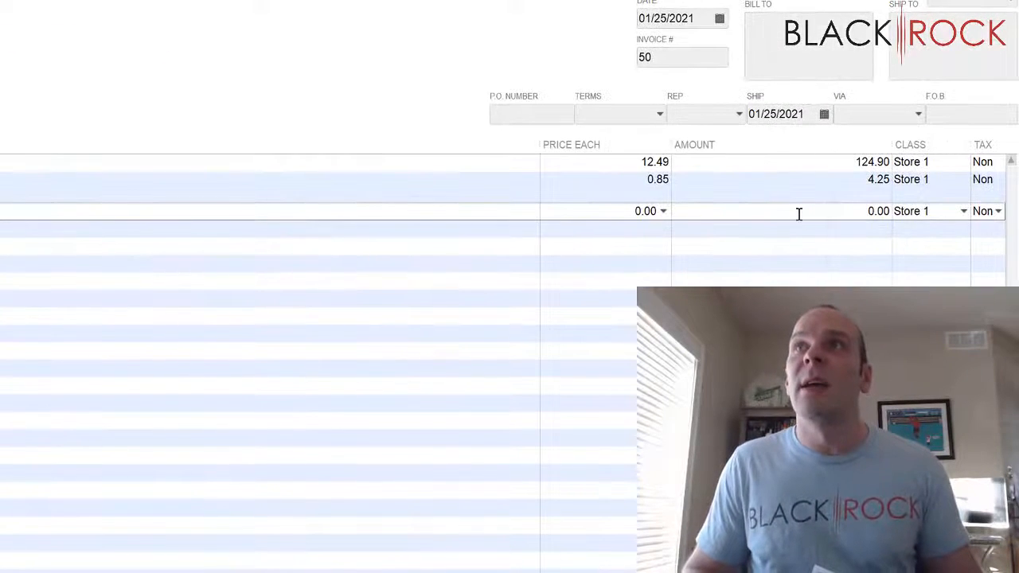
pyautogui.click(863, 211)
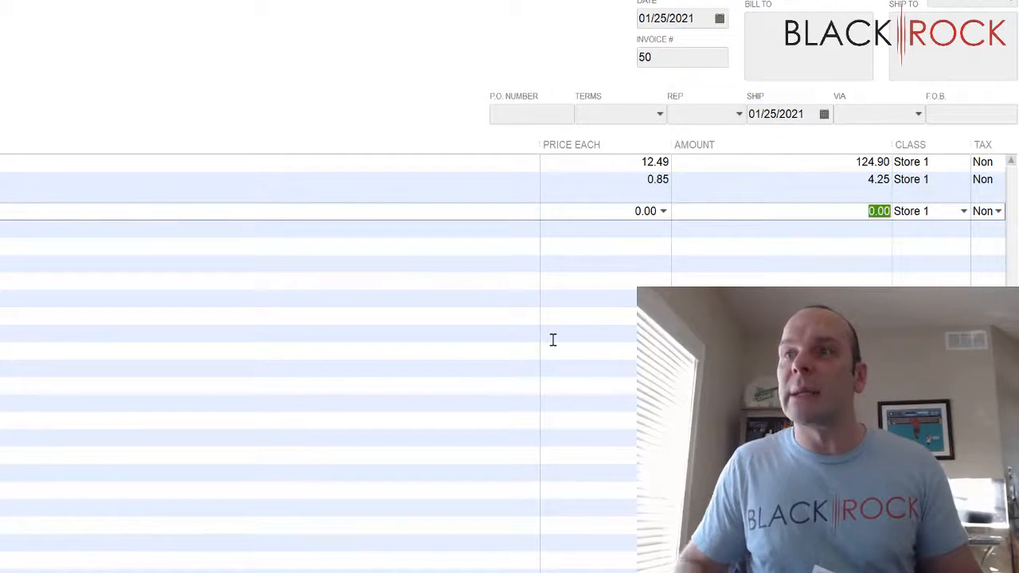
pyautogui.write('-129.15')
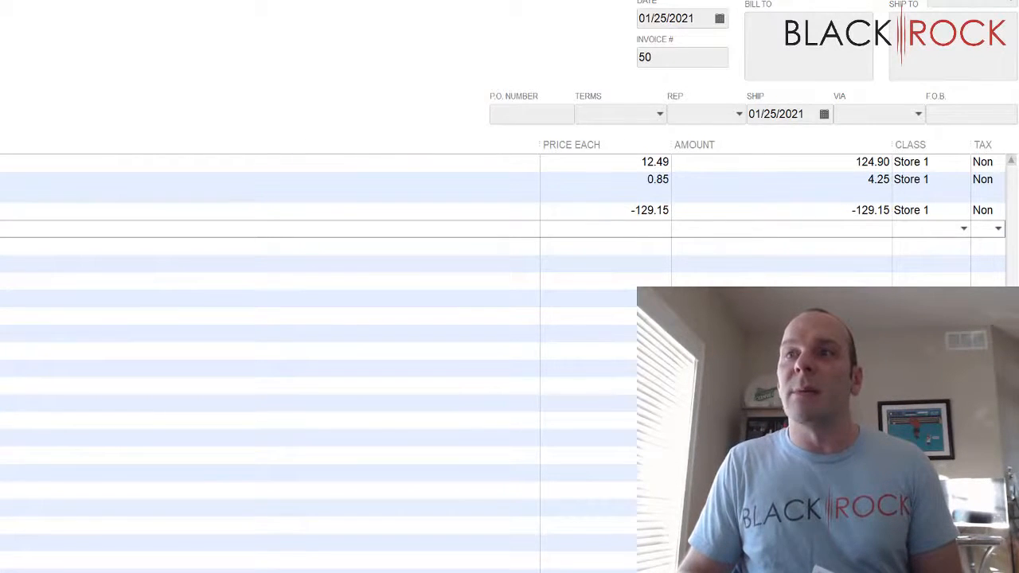
pyautogui.scroll(-3)
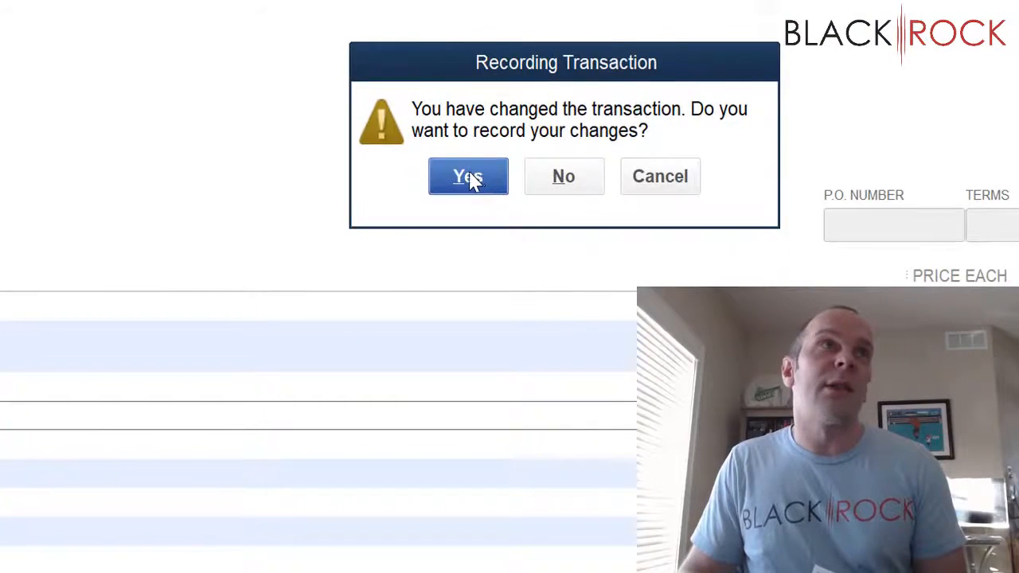
# - Record the invoice changes, then search the Chart of Accounts for 'charit'
pyautogui.click(468, 175)
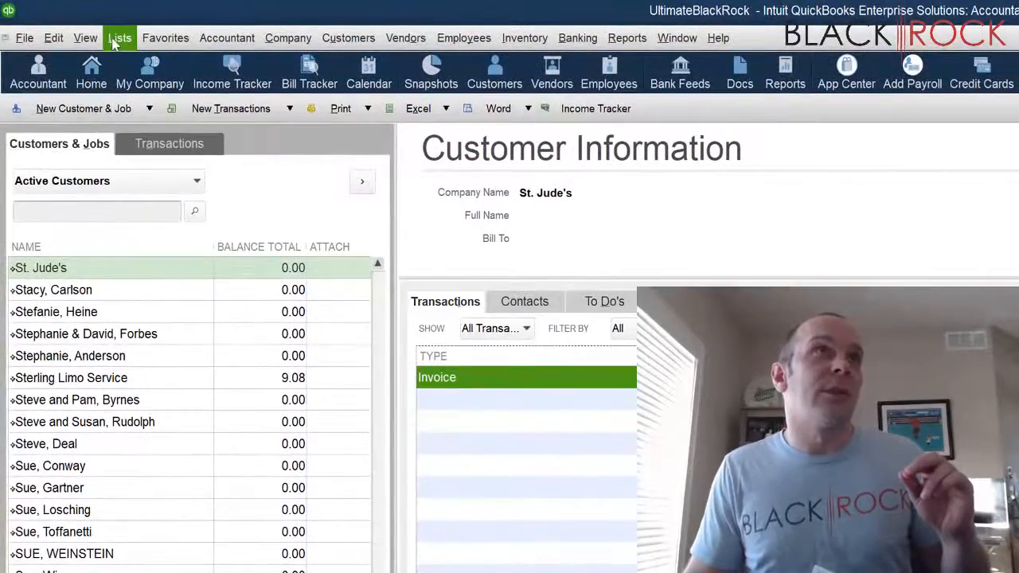
pyautogui.click(166, 38)
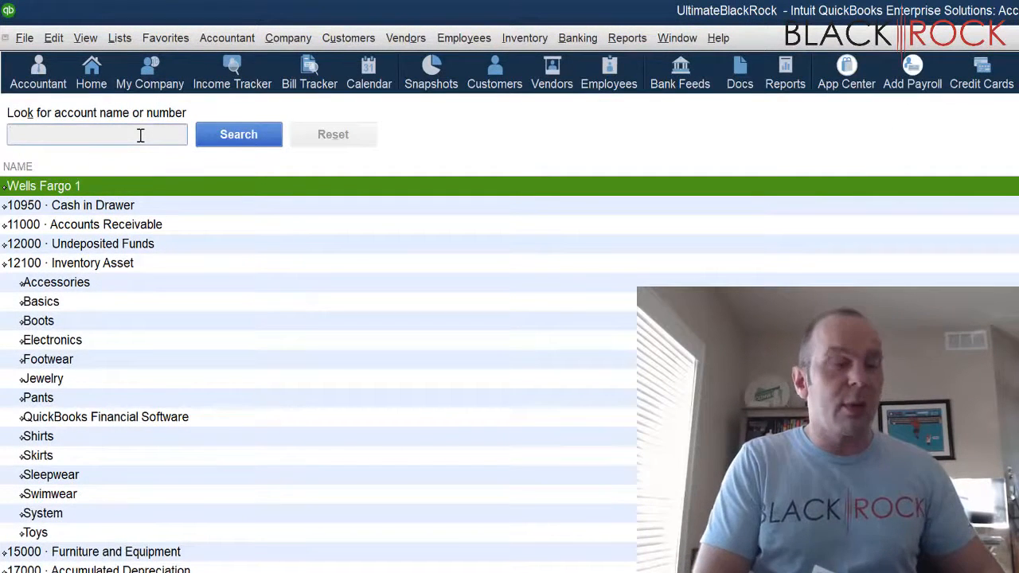
pyautogui.write('charit')
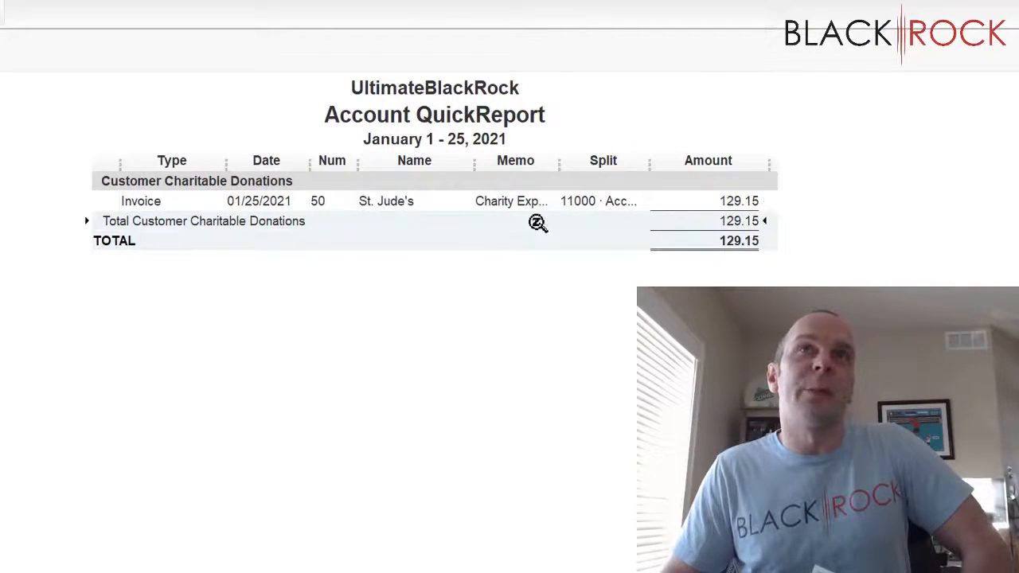
pyautogui.moveTo(557, 277)
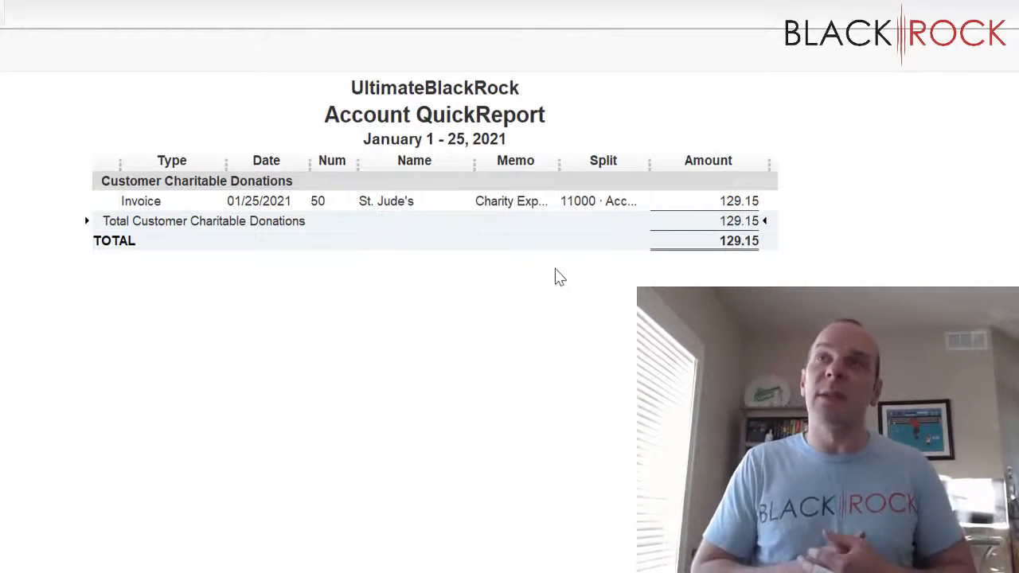
pyautogui.moveTo(70, 233)
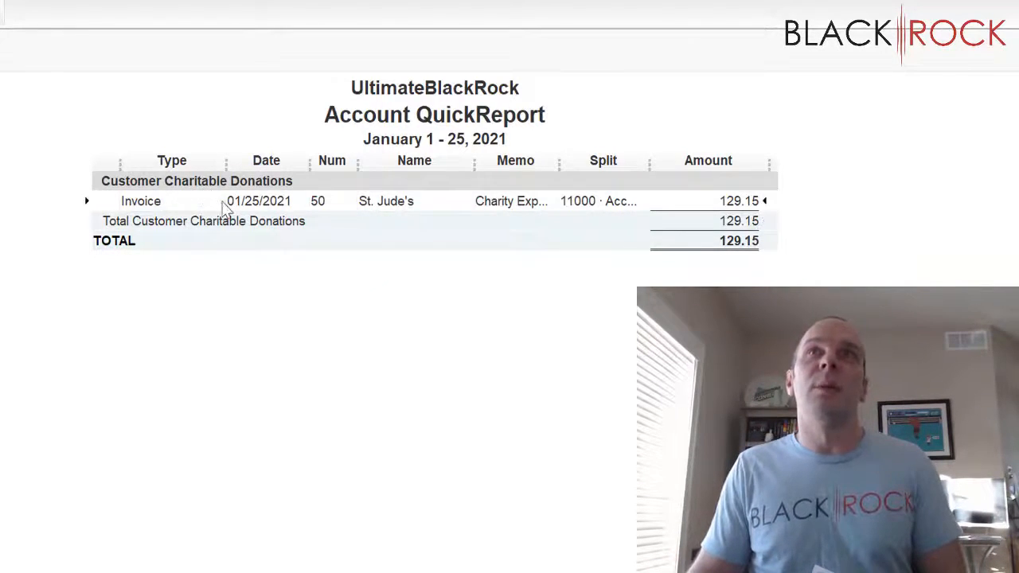
pyautogui.moveTo(764, 204)
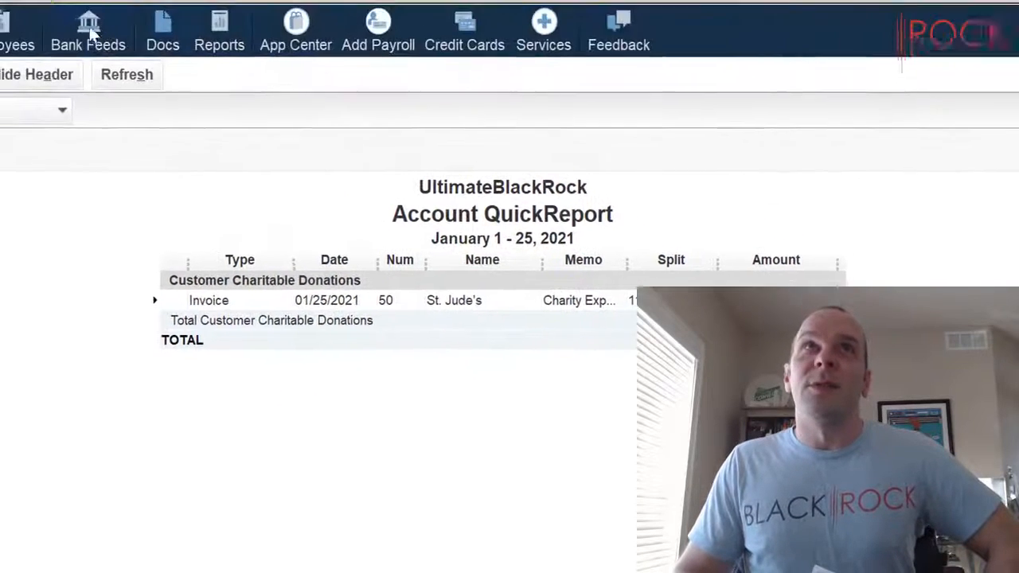
# - Run the Profit & Loss Standard report showing the 129.15 Customer Charitable Donations expense
pyautogui.click(64, 48)
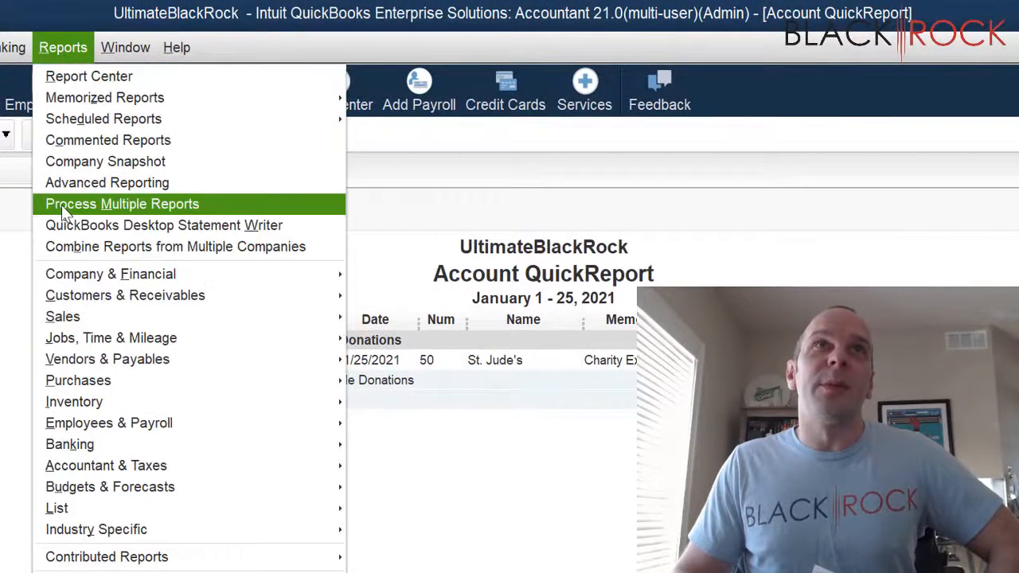
pyautogui.moveTo(110, 273)
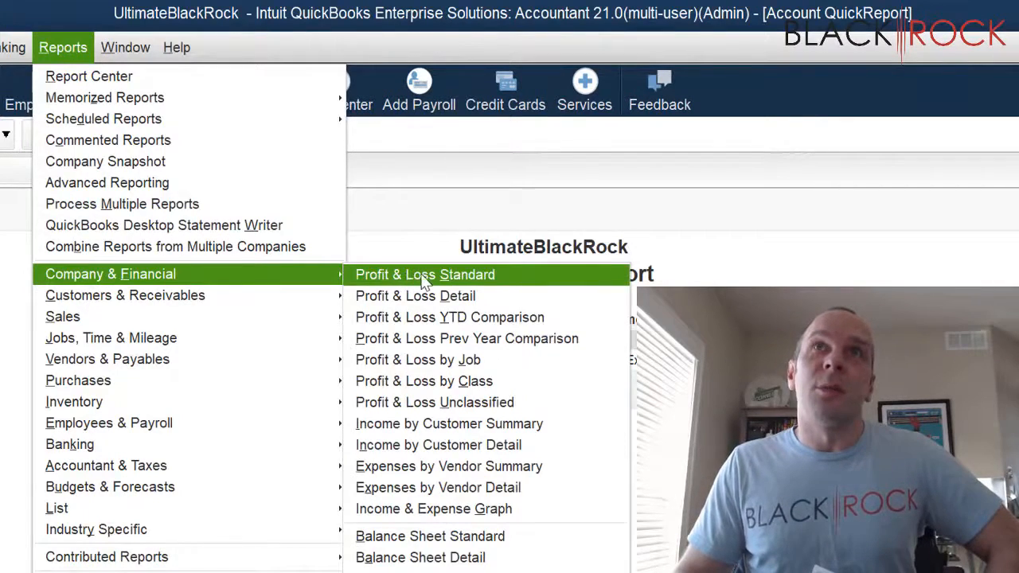
pyautogui.click(423, 274)
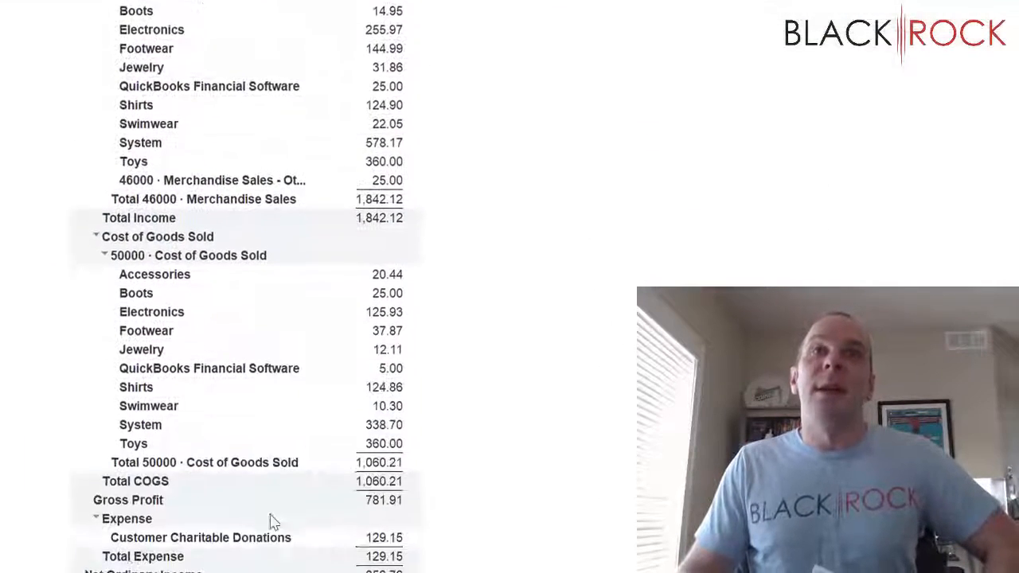
pyautogui.scroll(-3)
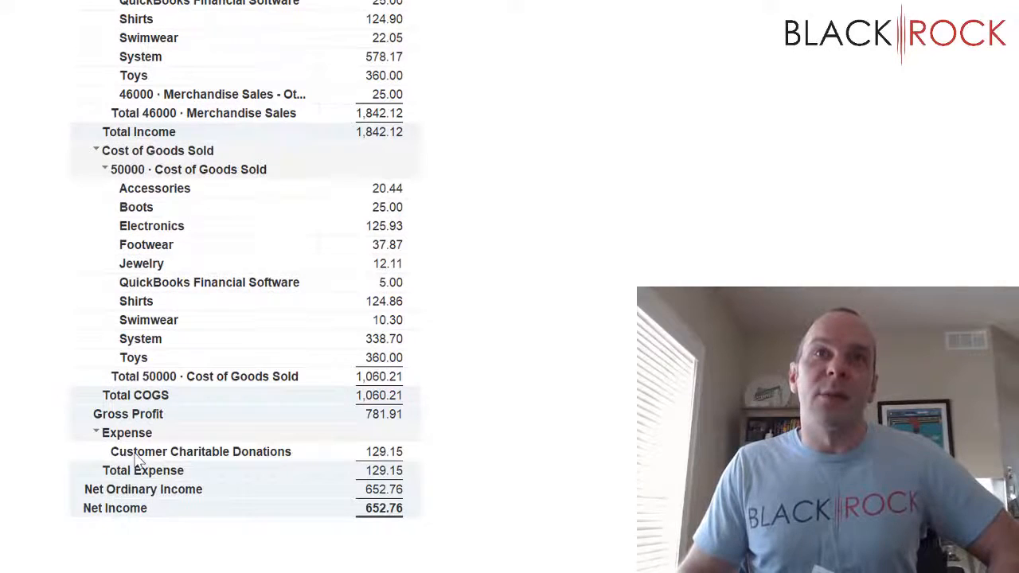